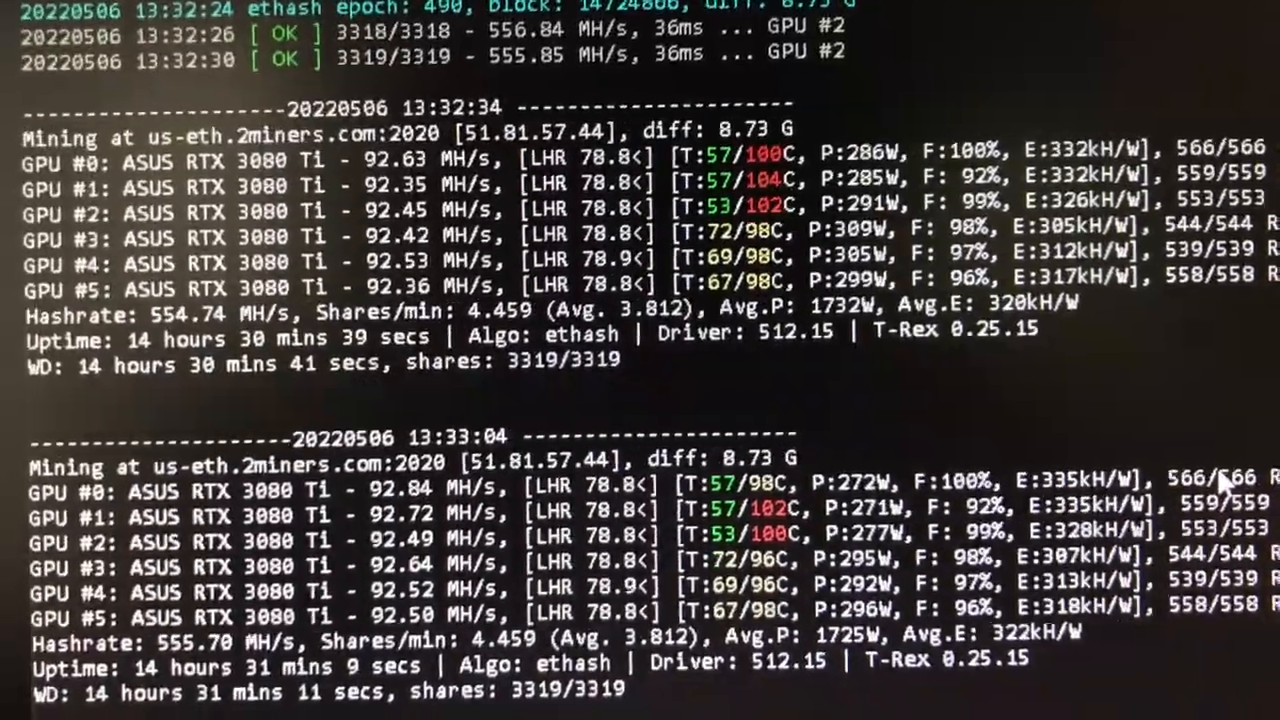
{"action": "scroll", "scroll_direction": "down", "scroll_amount": 3}
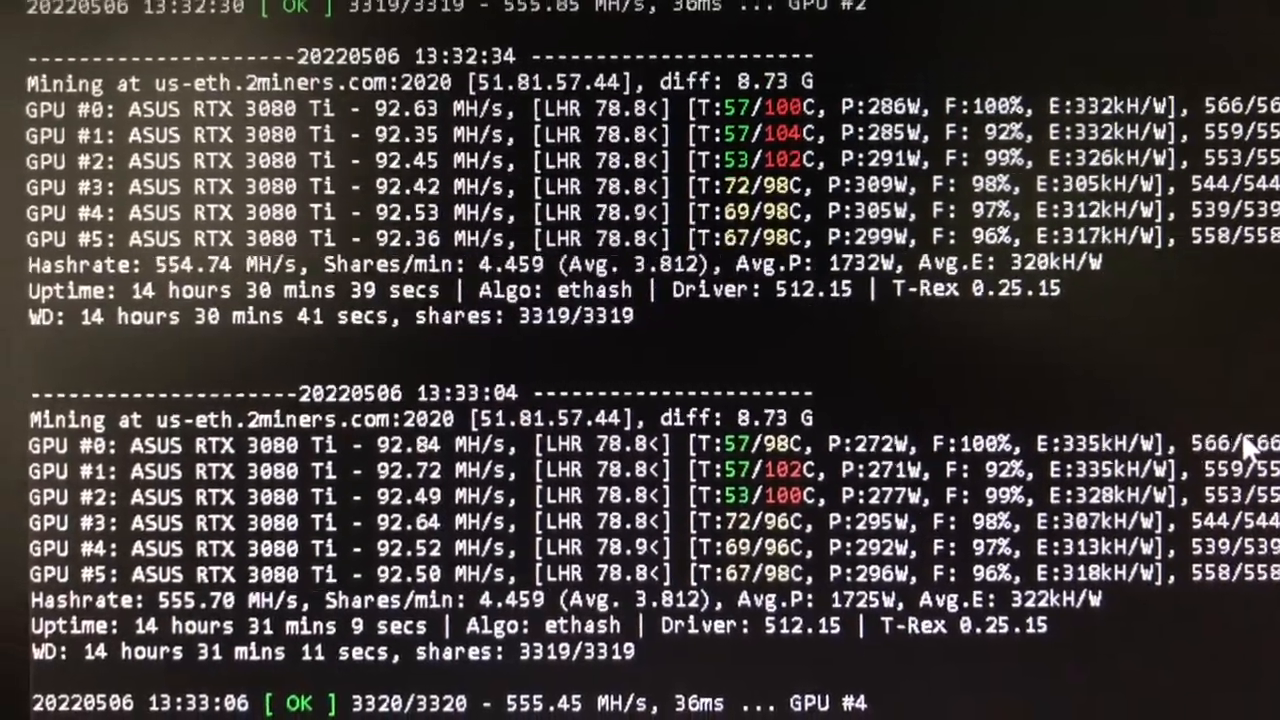
{"action": "scroll", "scroll_direction": "down", "scroll_amount": 3}
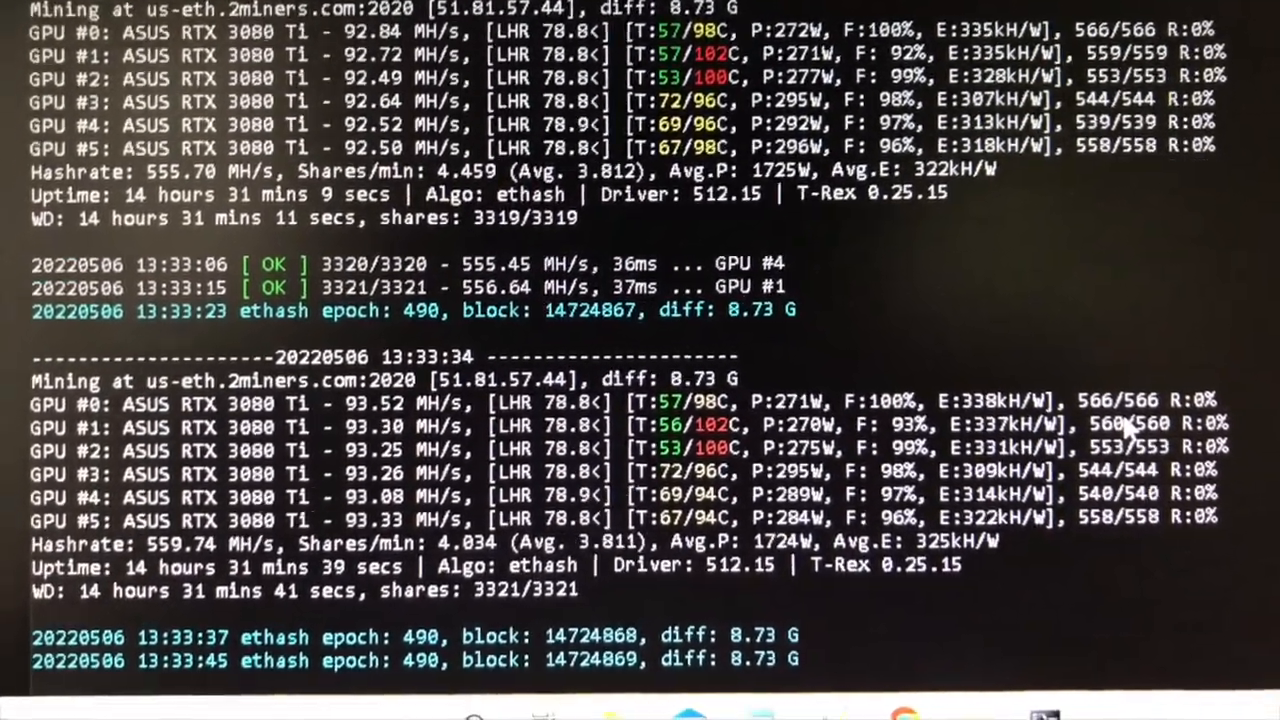
{"action": "scroll", "scroll_direction": "down", "scroll_amount": 3}
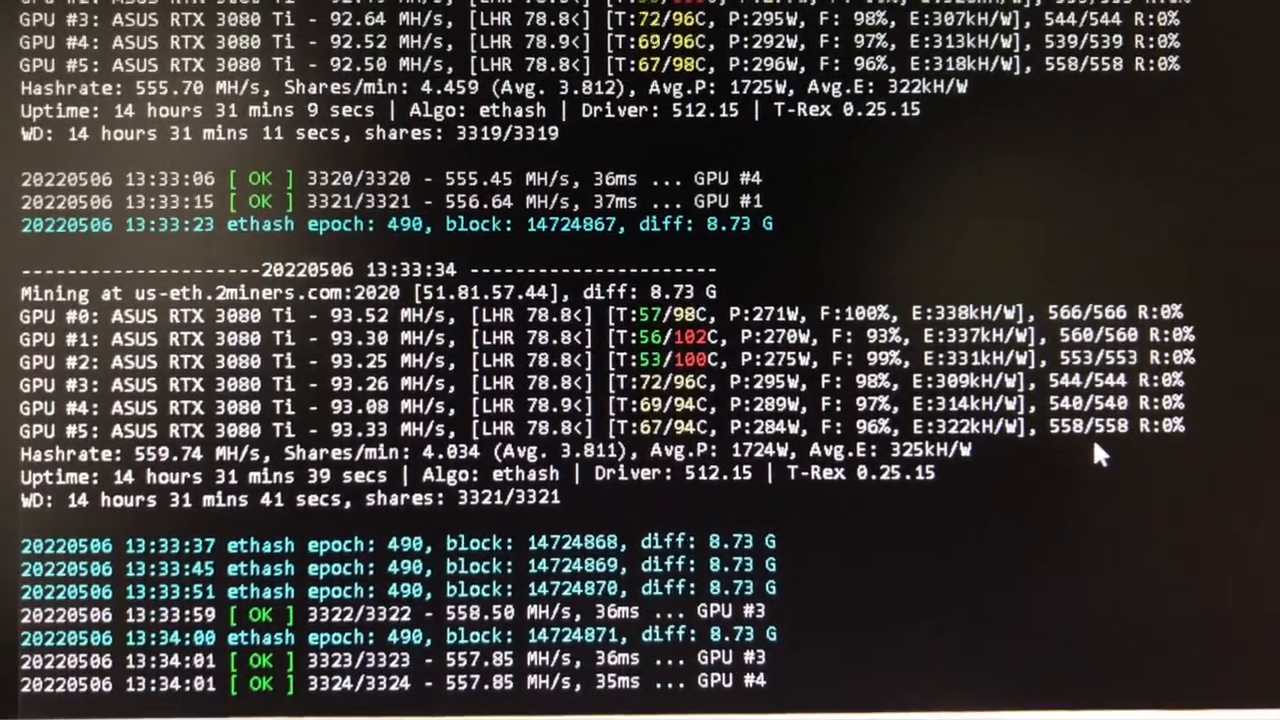
{"action": "scroll", "scroll_direction": "down", "scroll_amount": 3}
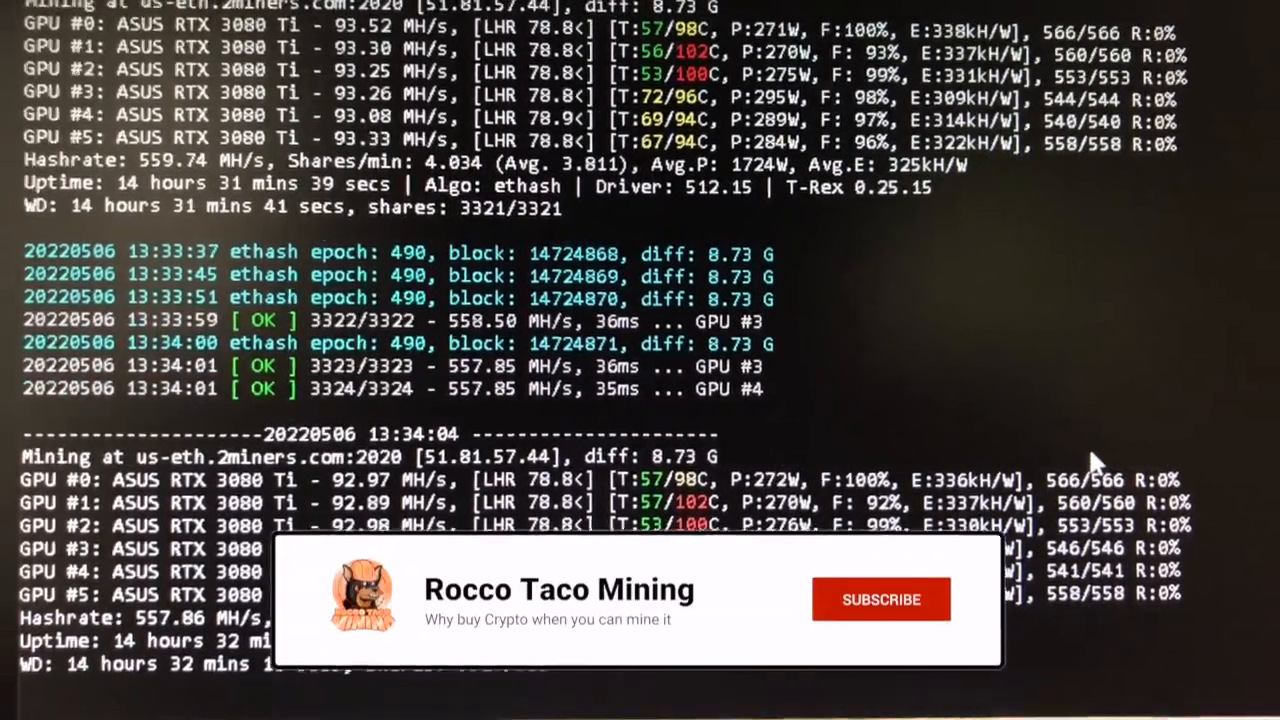
{"action": "left_click", "coordinate": [880, 599]}
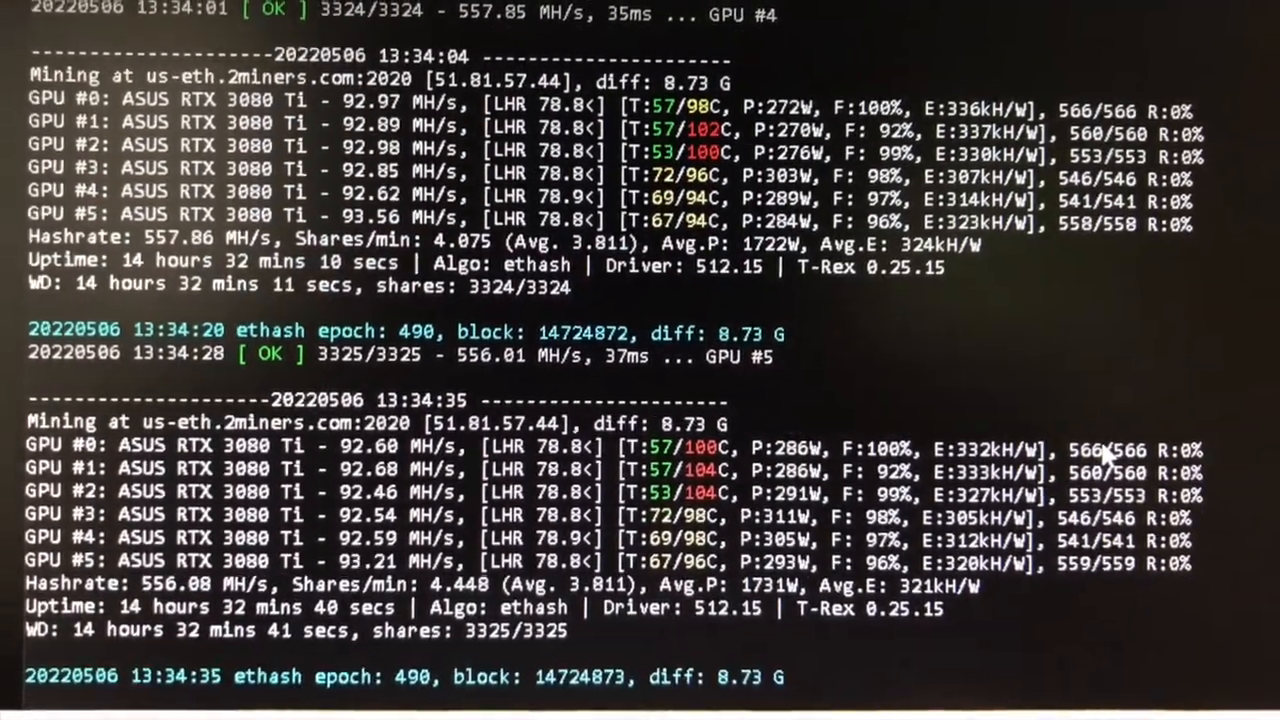
{"action": "scroll", "scroll_direction": "down", "scroll_amount": 3}
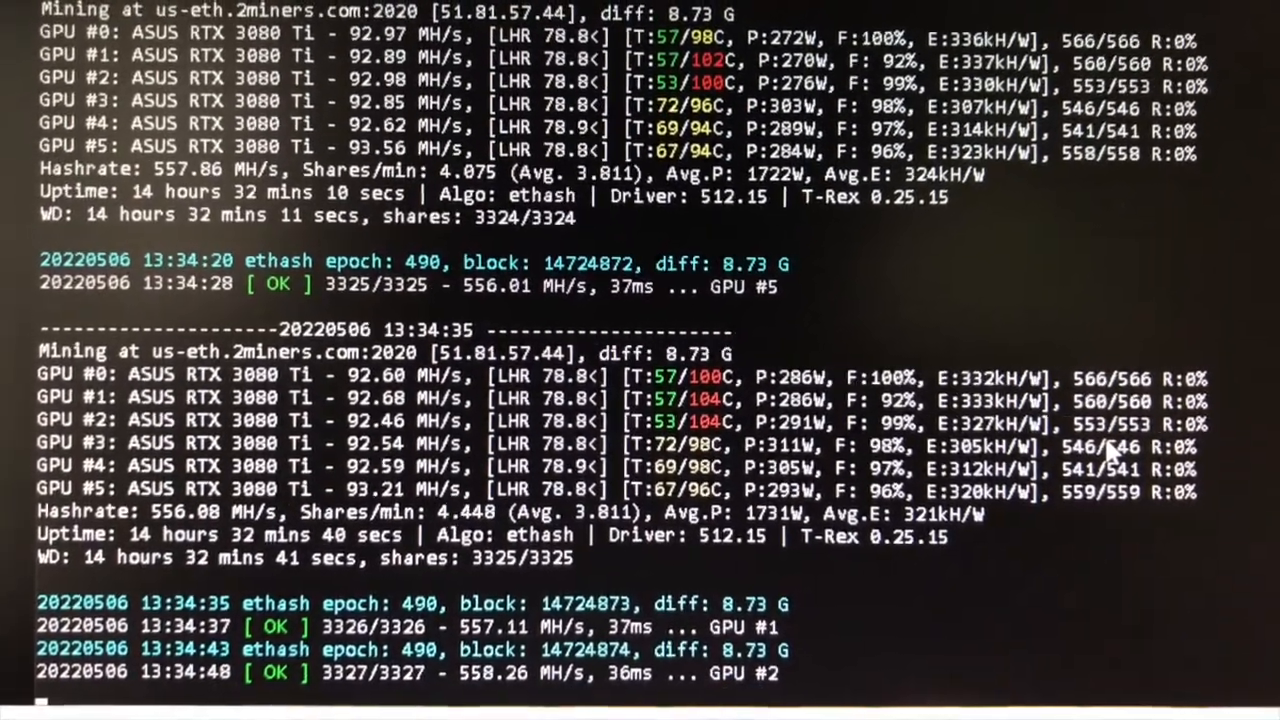
{"action": "scroll", "scroll_direction": "down", "scroll_amount": 3}
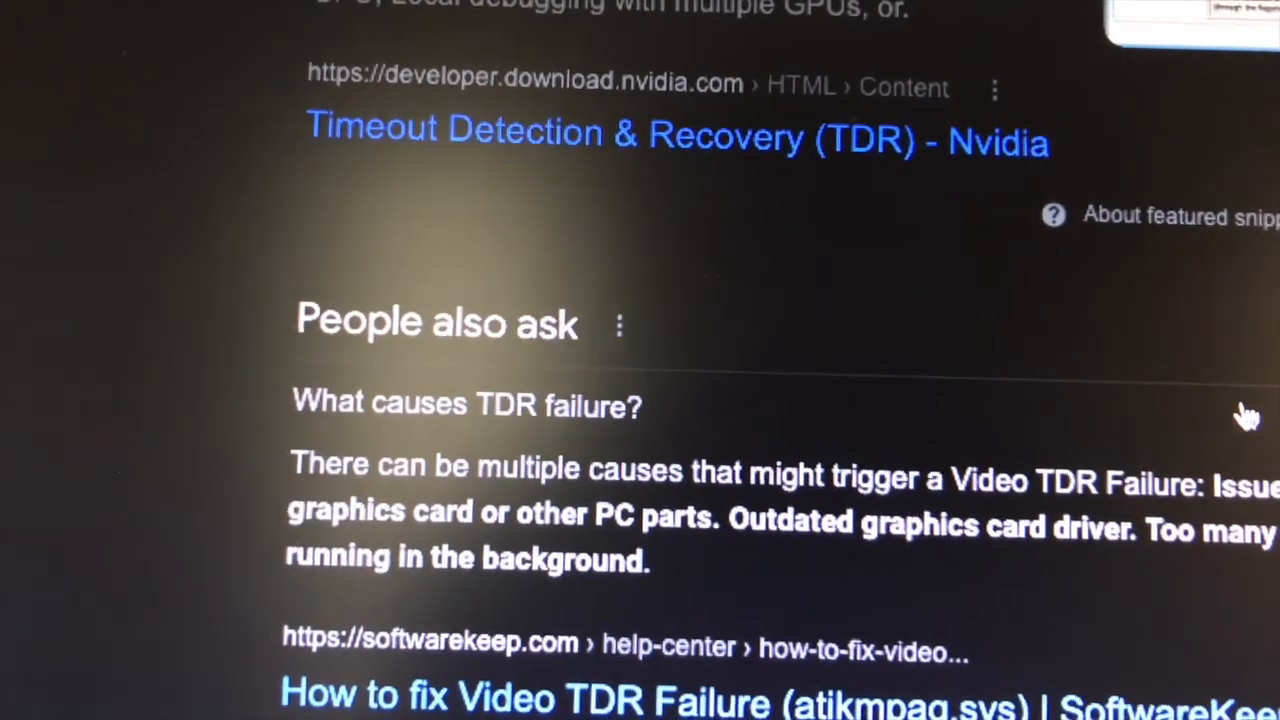
{"action": "scroll", "scroll_direction": "down", "scroll_amount": 3}
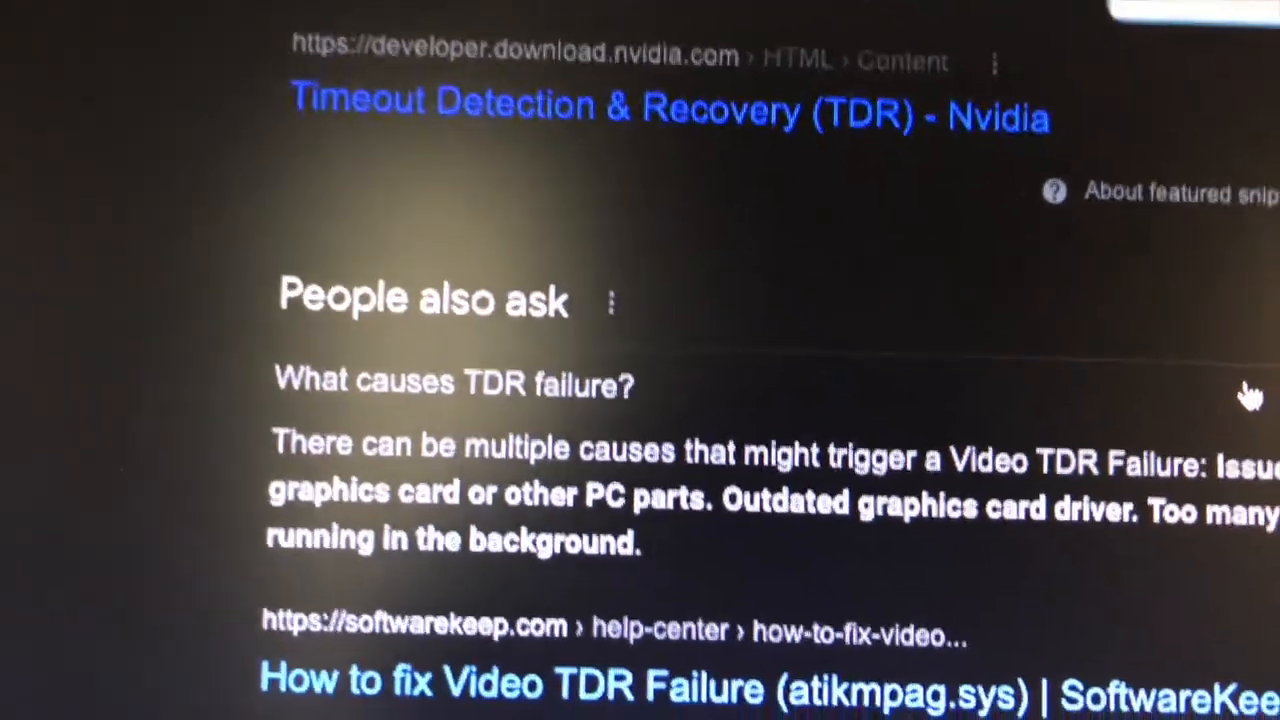
{"action": "scroll", "scroll_direction": "down", "scroll_amount": 3}
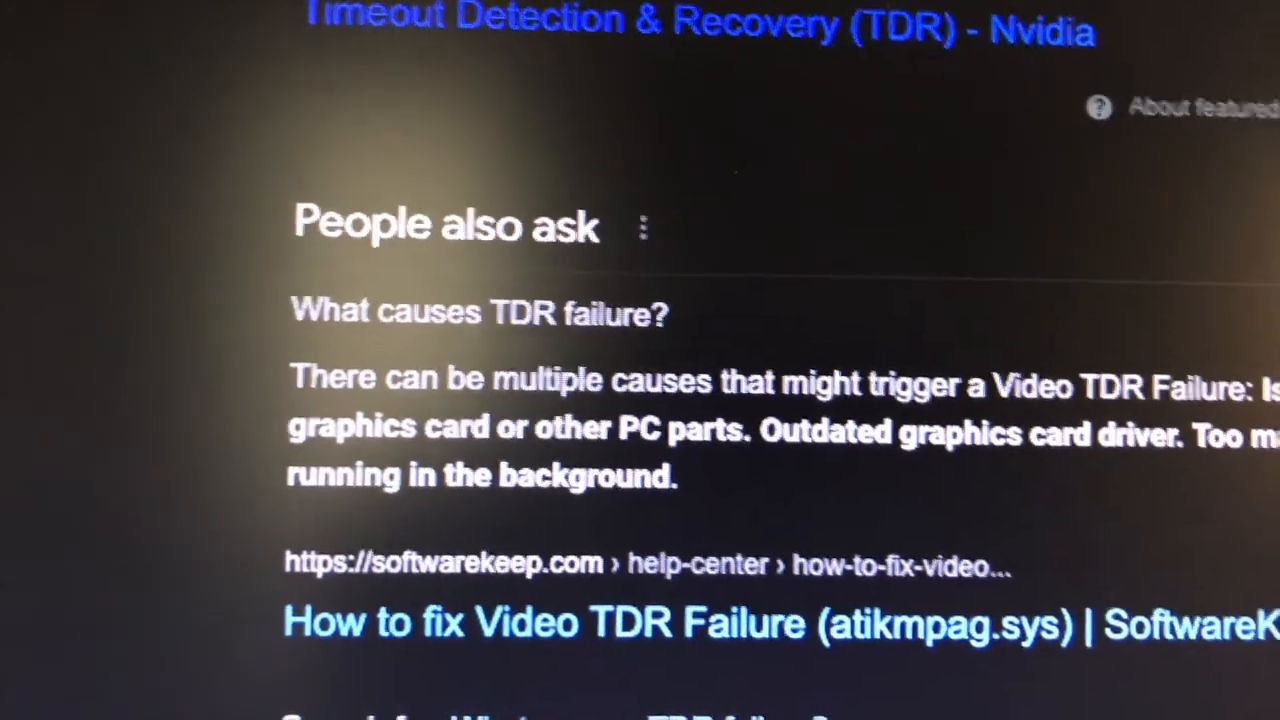
{"action": "scroll", "scroll_direction": "down", "scroll_amount": 3}
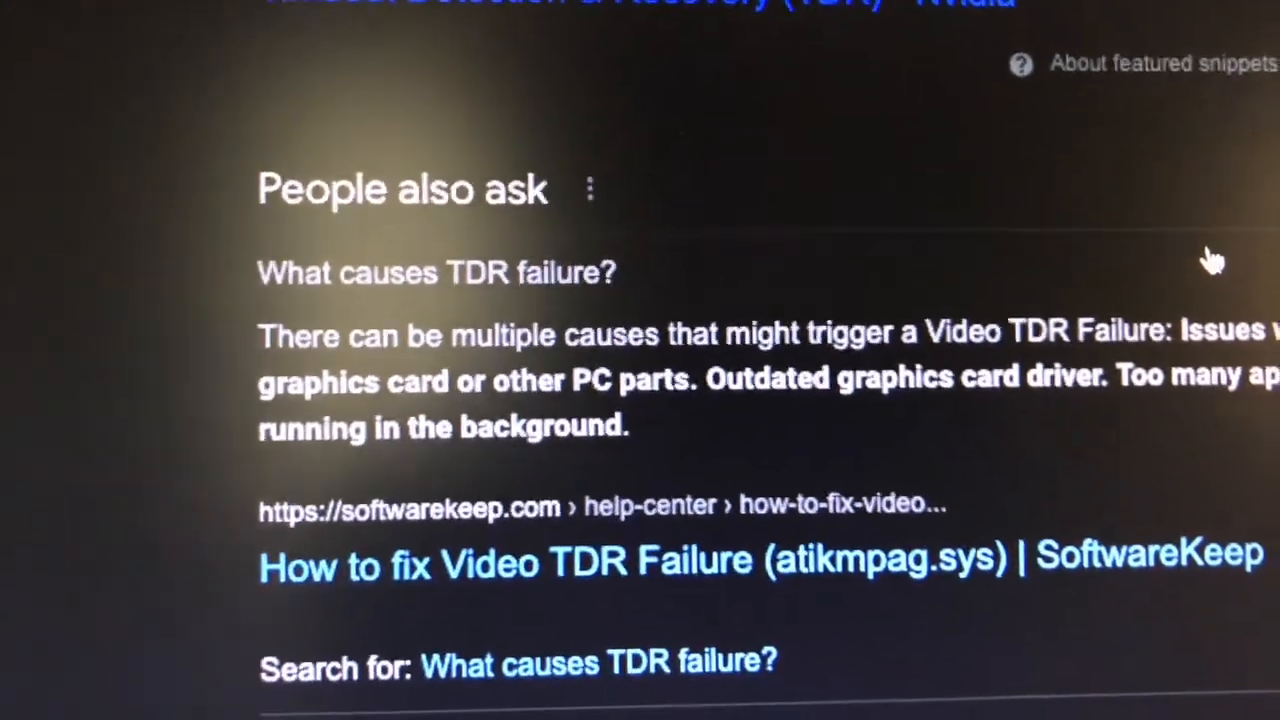
{"action": "scroll", "scroll_direction": "down", "scroll_amount": 3}
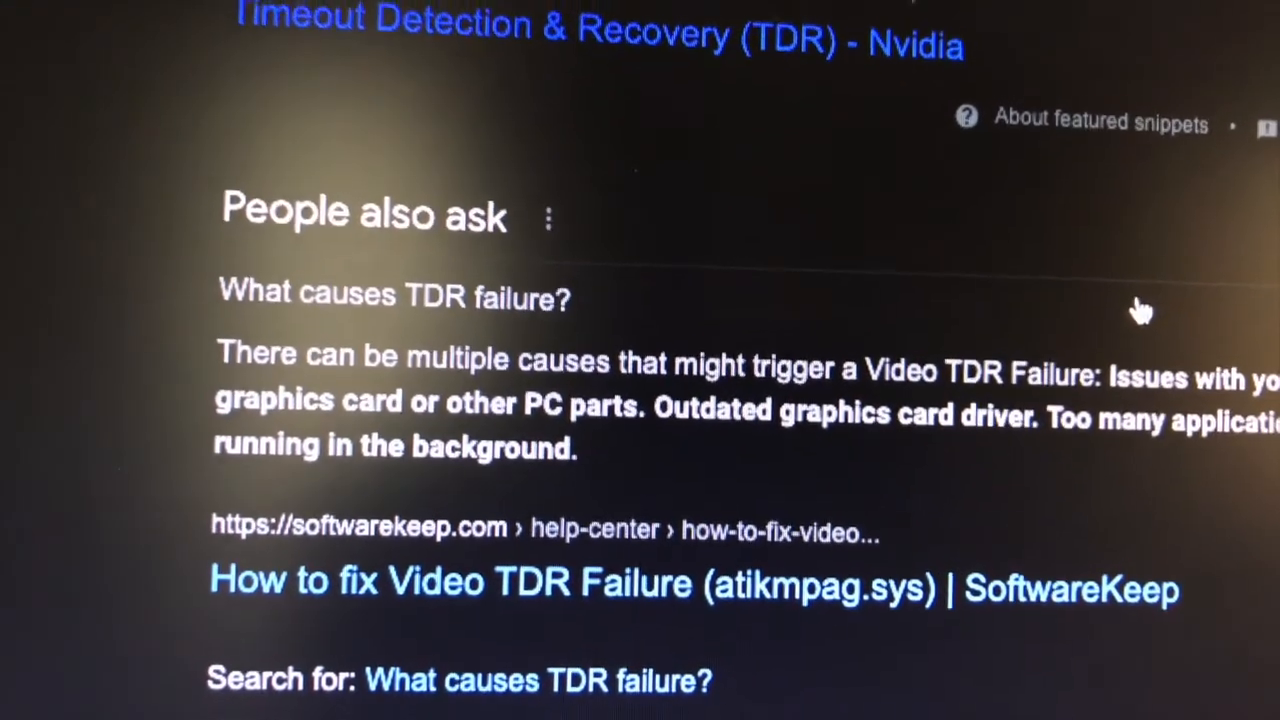
{"action": "scroll", "scroll_direction": "down", "scroll_amount": 3}
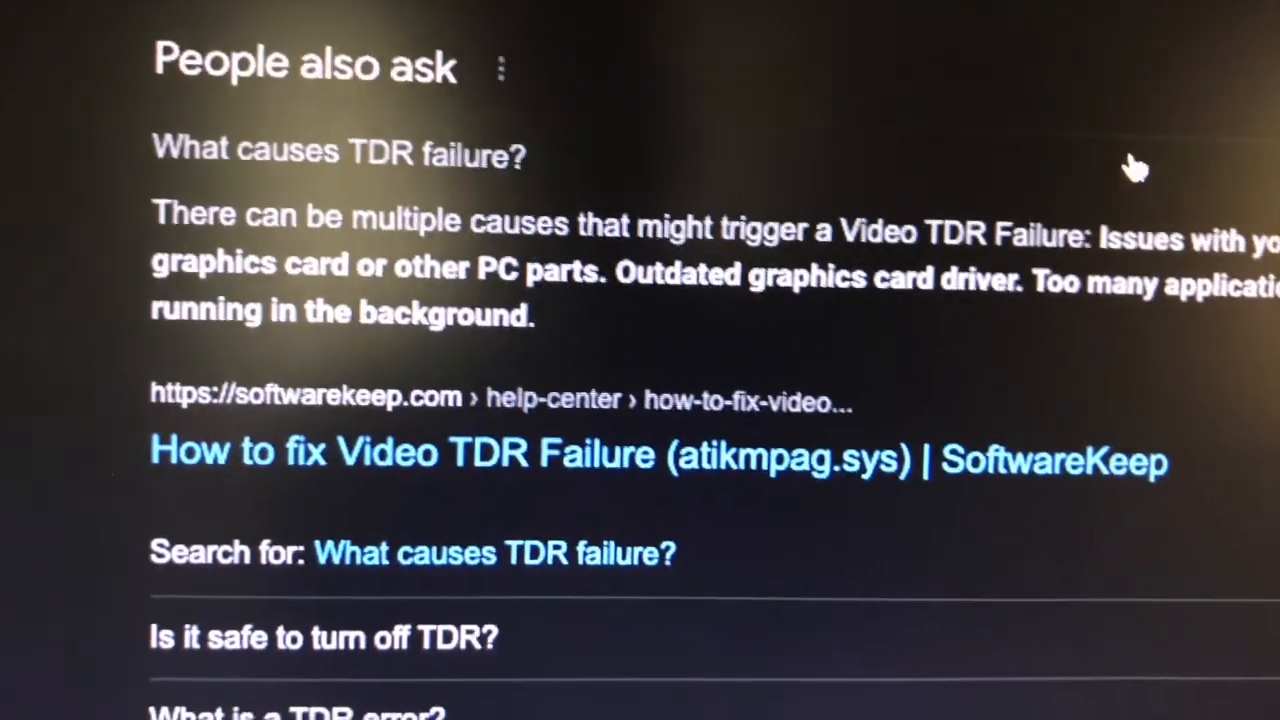
{"action": "scroll", "scroll_direction": "down", "scroll_amount": 3}
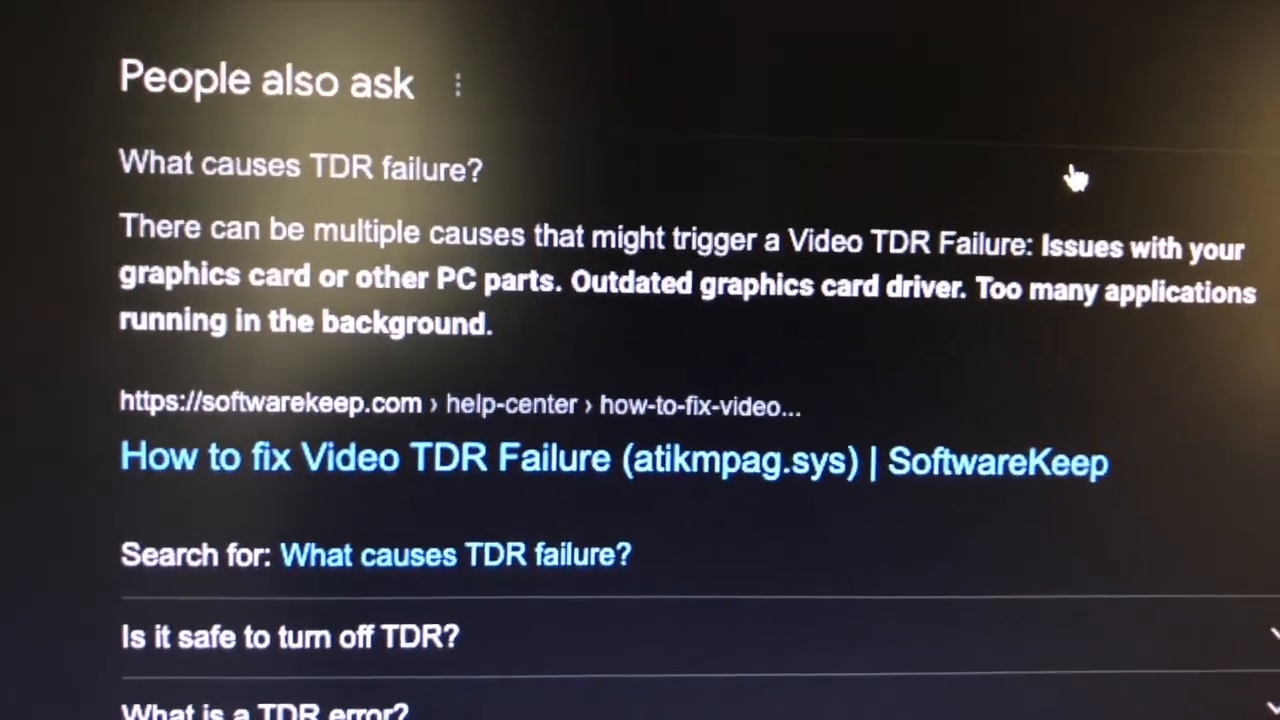
{"action": "scroll", "scroll_direction": "down", "scroll_amount": 3}
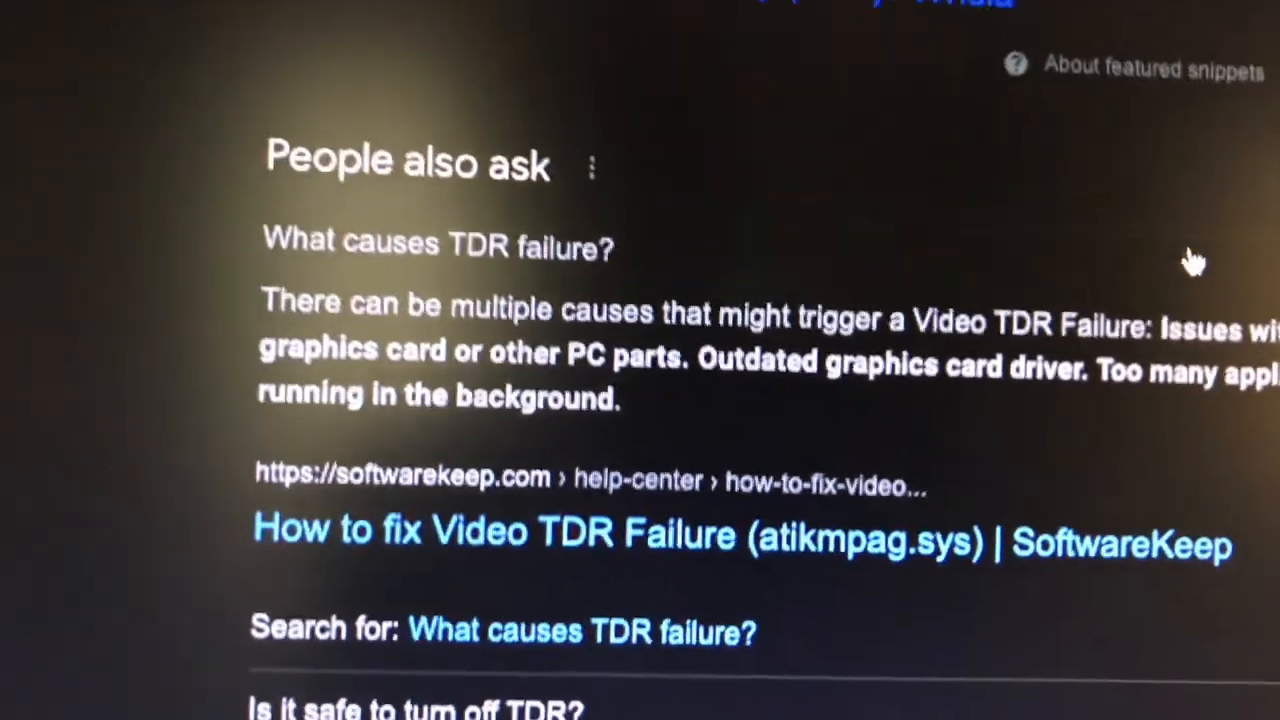
{"action": "scroll", "scroll_direction": "down", "scroll_amount": 3}
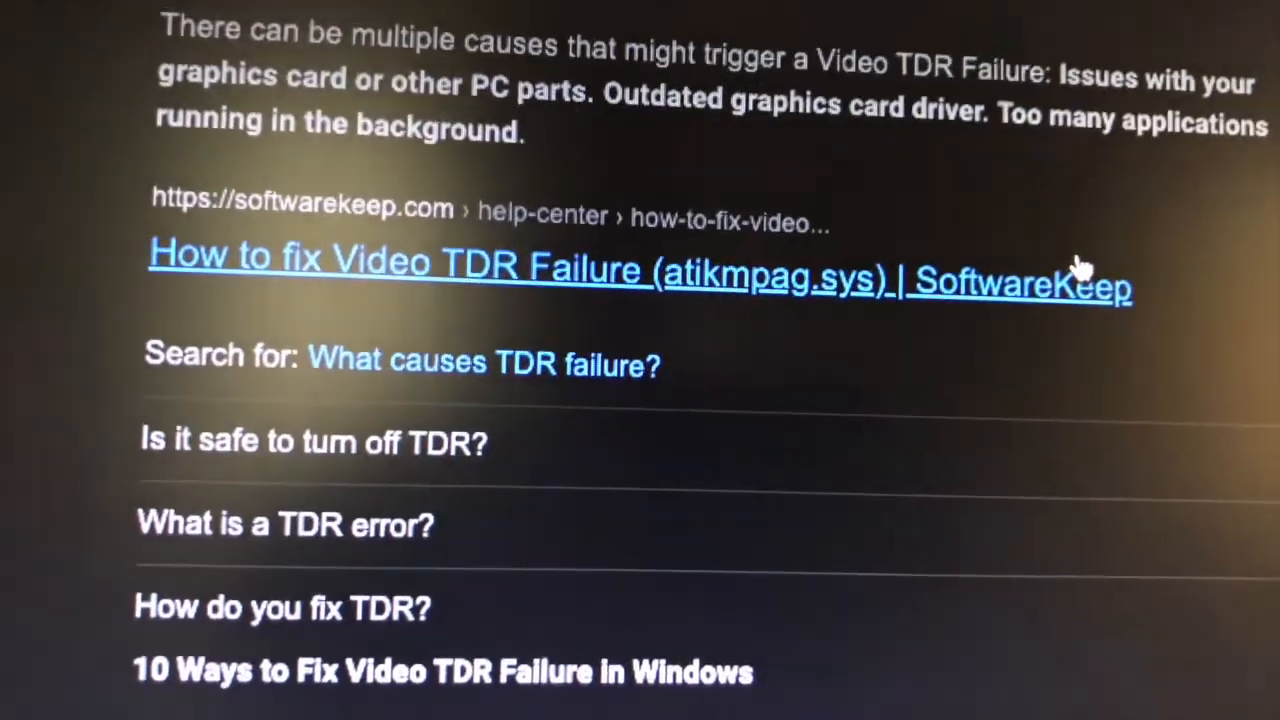
{"action": "scroll", "scroll_direction": "down", "scroll_amount": 3}
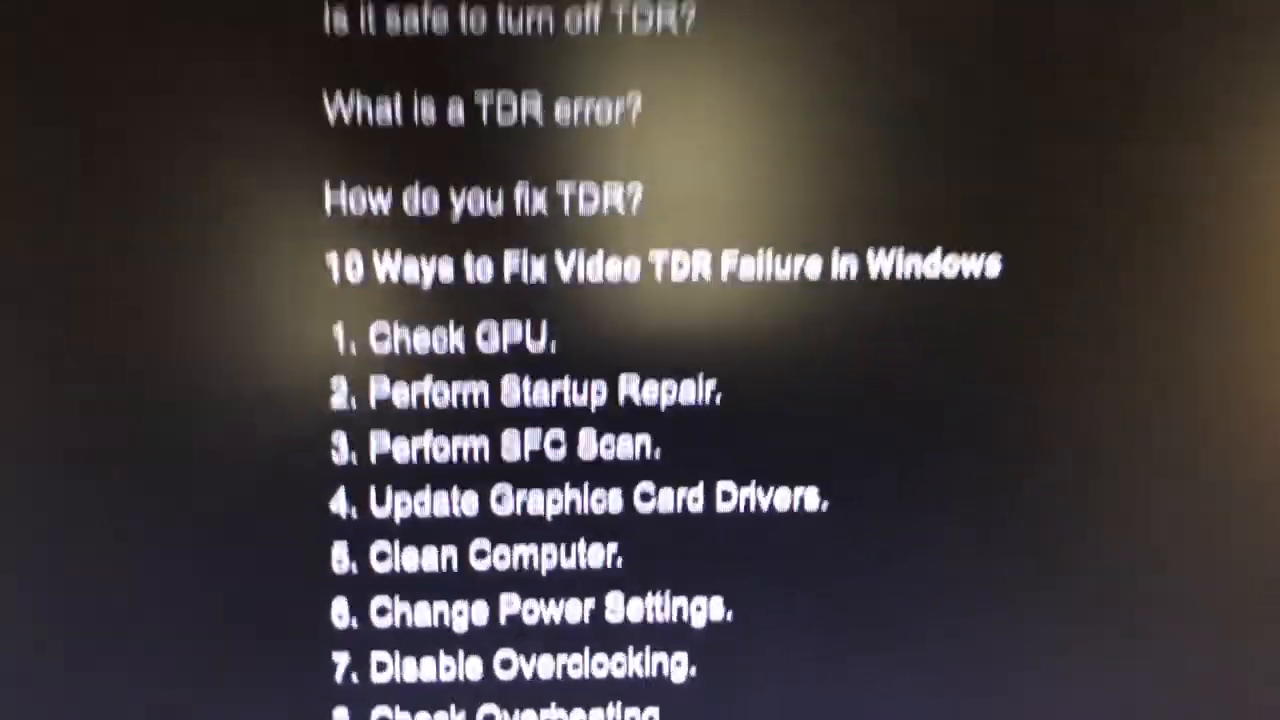
{"action": "scroll", "scroll_direction": "down", "scroll_amount": 3}
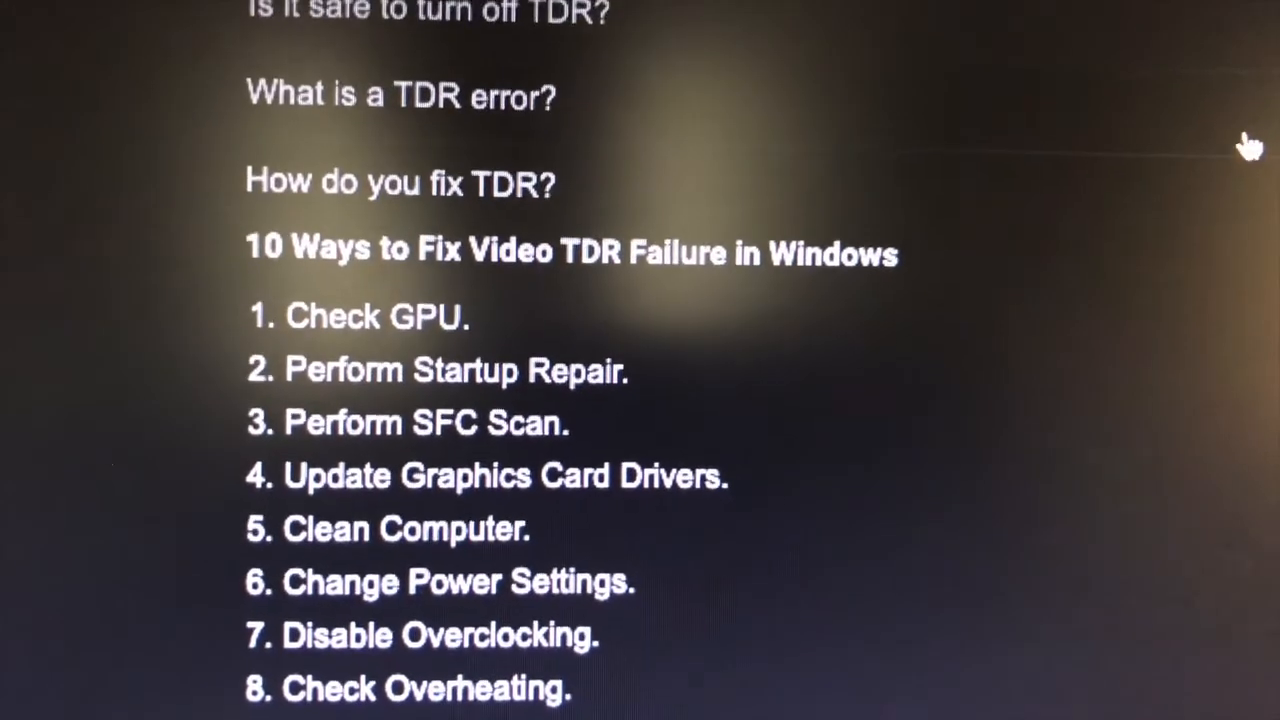
{"action": "scroll", "scroll_direction": "down", "scroll_amount": 3}
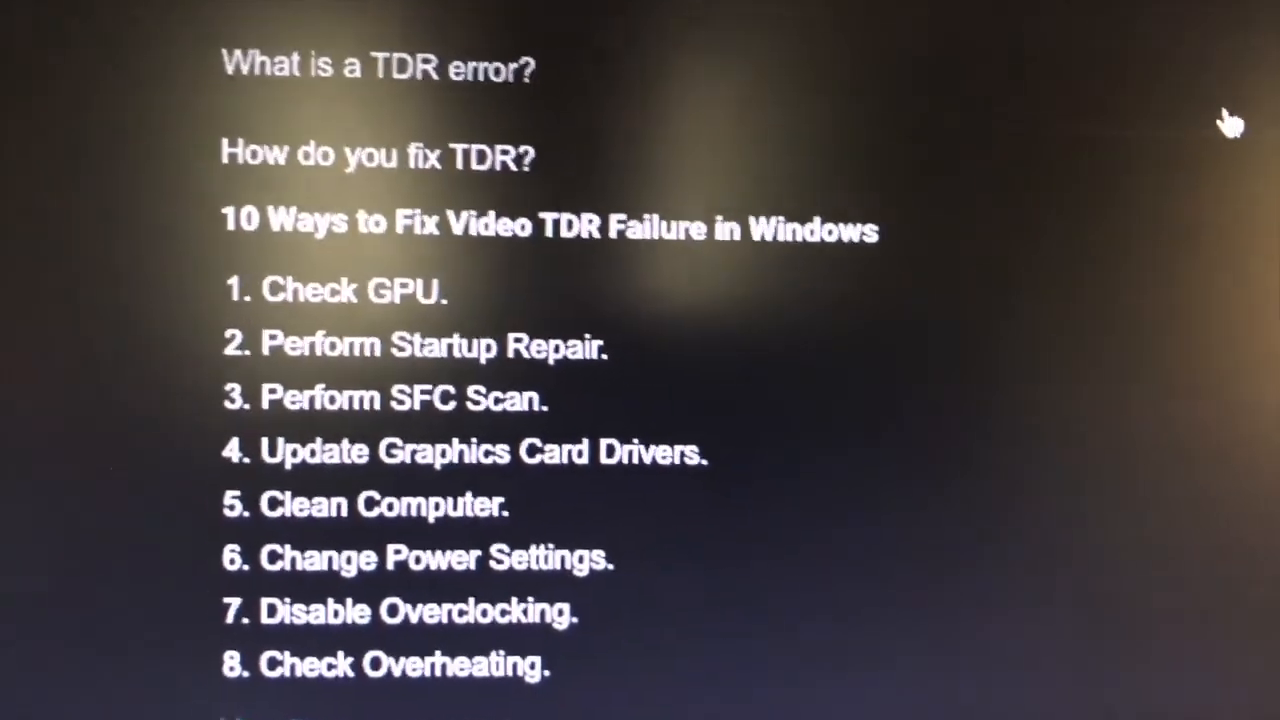
{"action": "scroll", "scroll_direction": "down", "scroll_amount": 3}
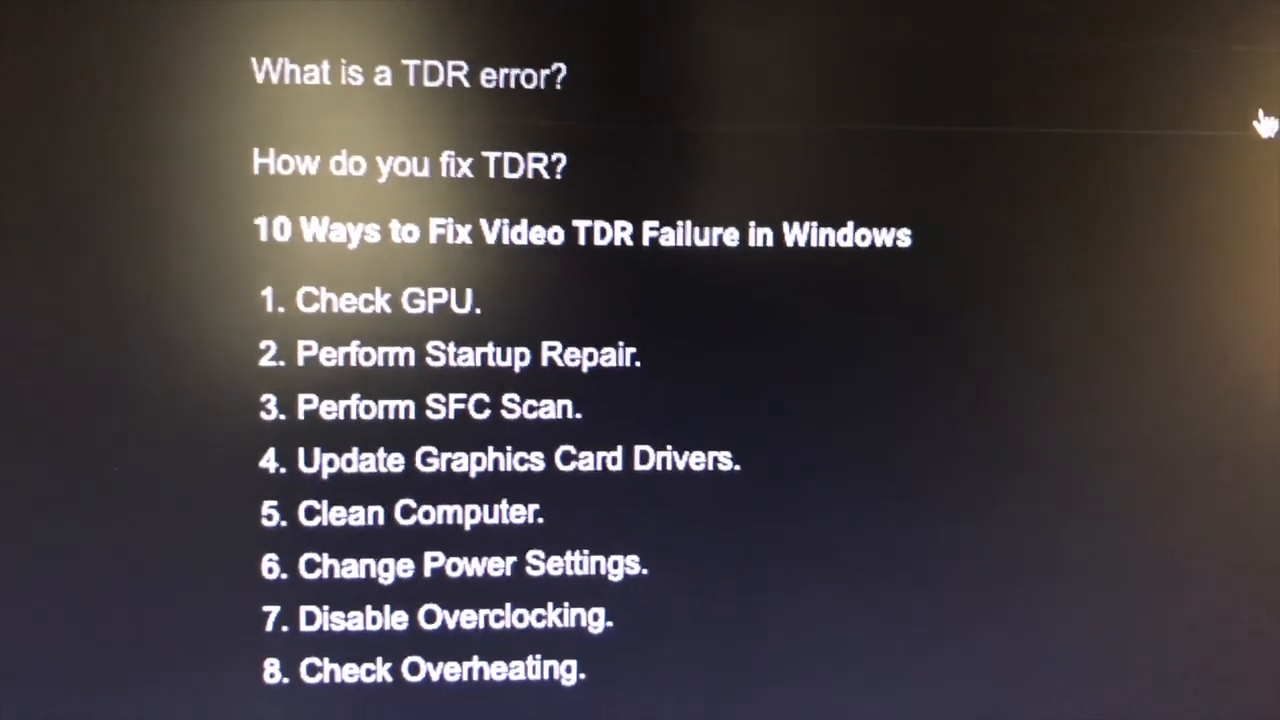
{"action": "scroll", "scroll_direction": "down", "scroll_amount": 3}
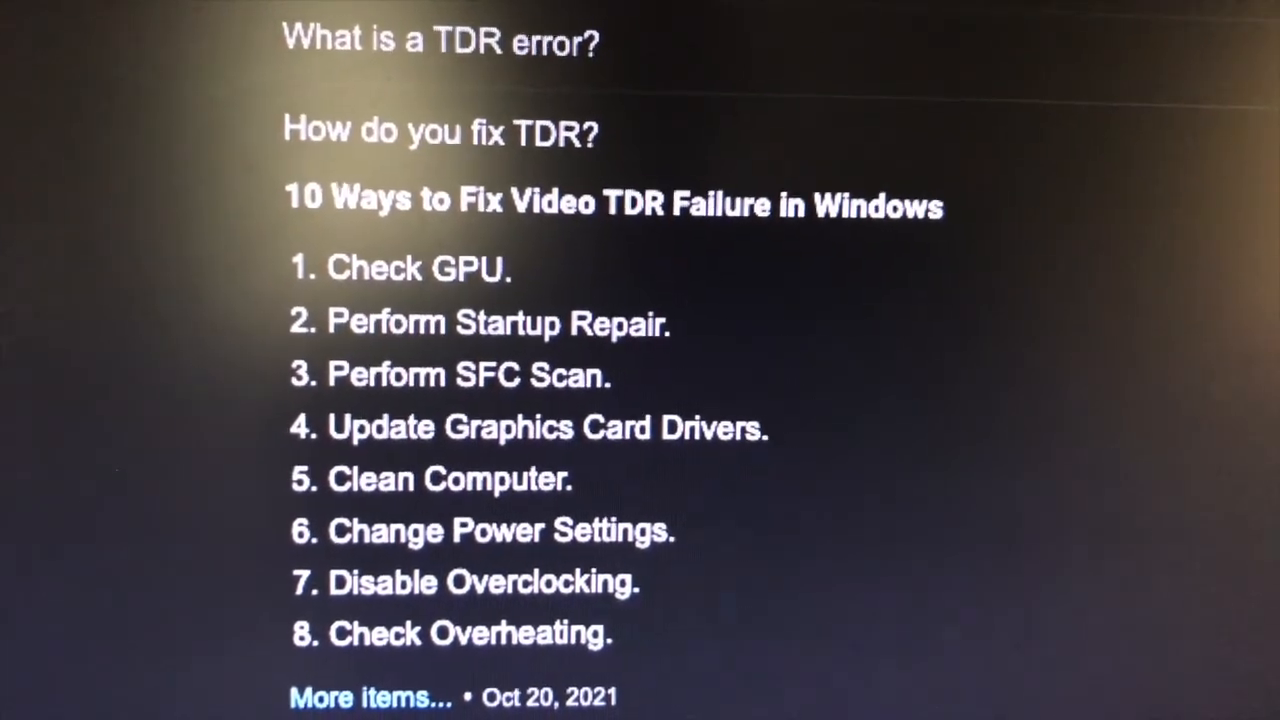
{"action": "scroll", "scroll_direction": "down", "scroll_amount": 3}
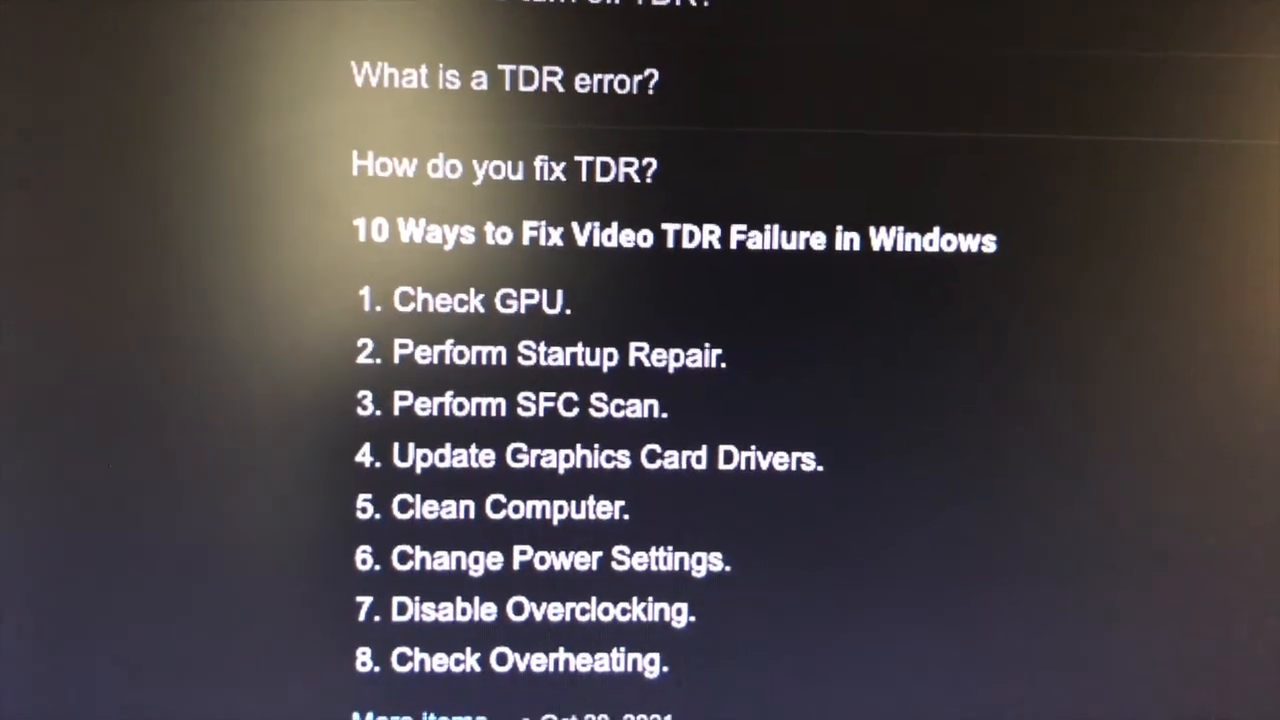
{"action": "scroll", "scroll_direction": "down", "scroll_amount": 3}
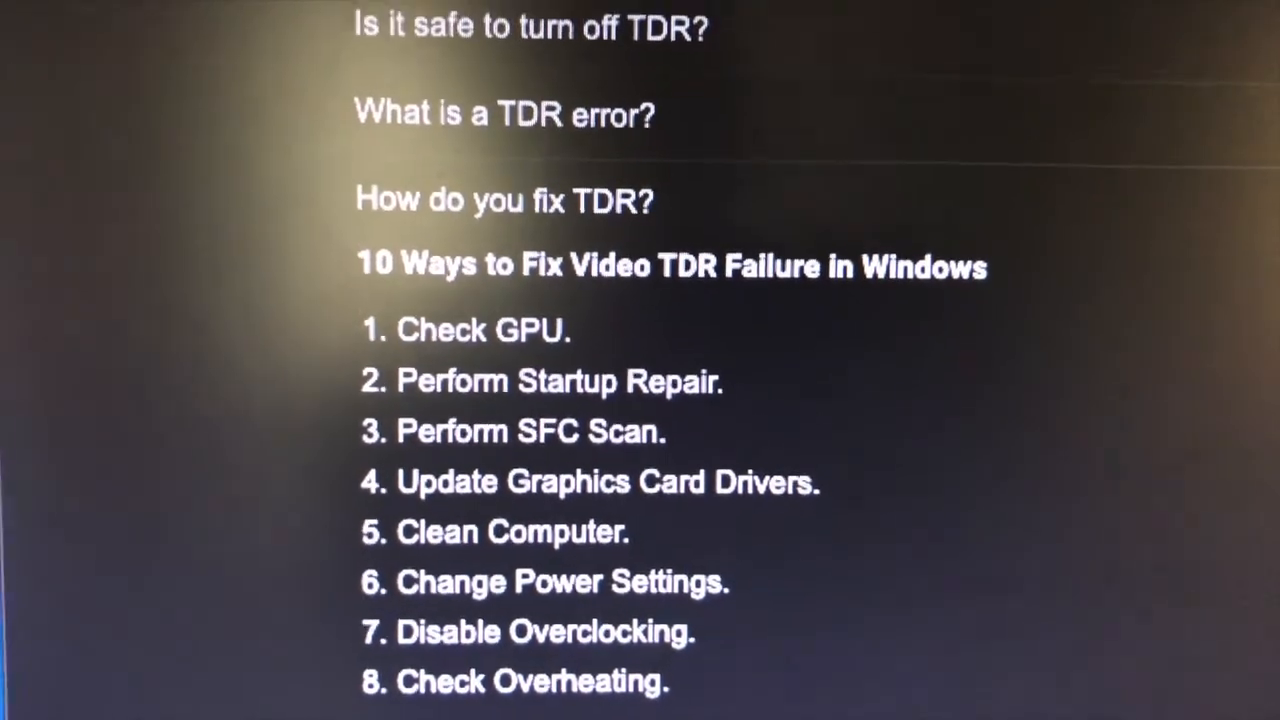
{"action": "scroll", "scroll_direction": "down", "scroll_amount": 3}
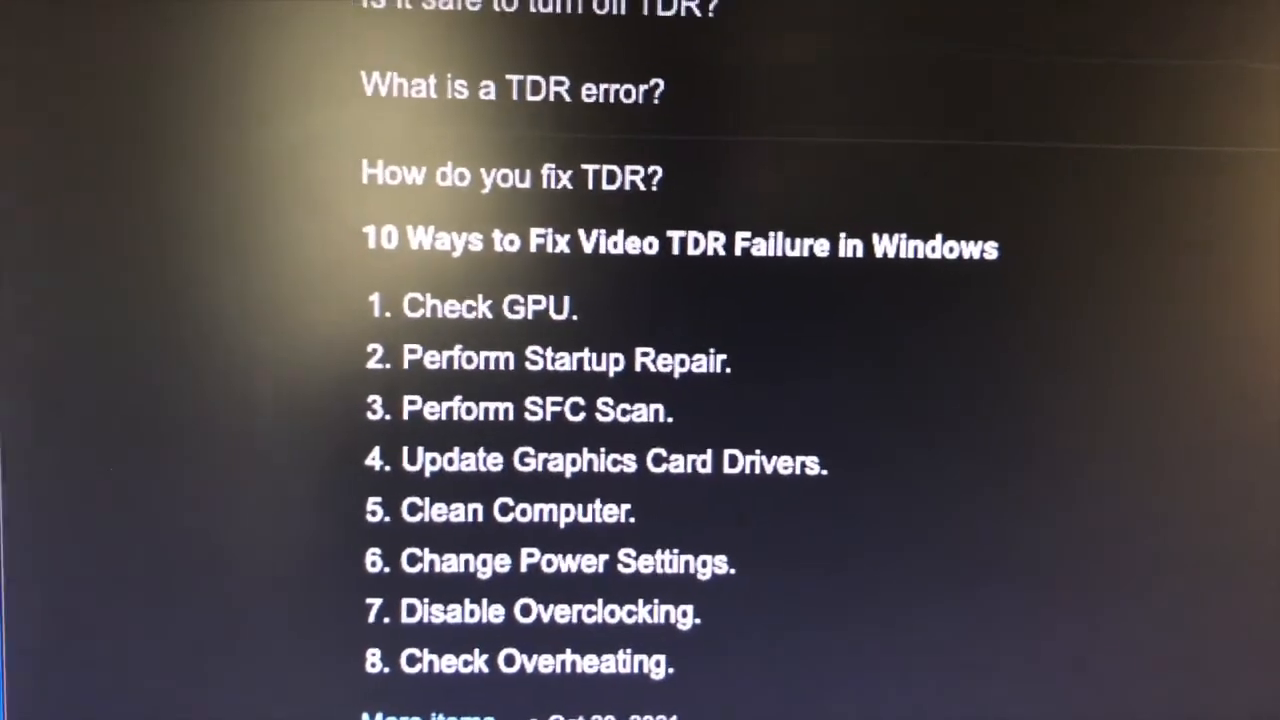
{"action": "scroll", "scroll_direction": "down", "scroll_amount": 3}
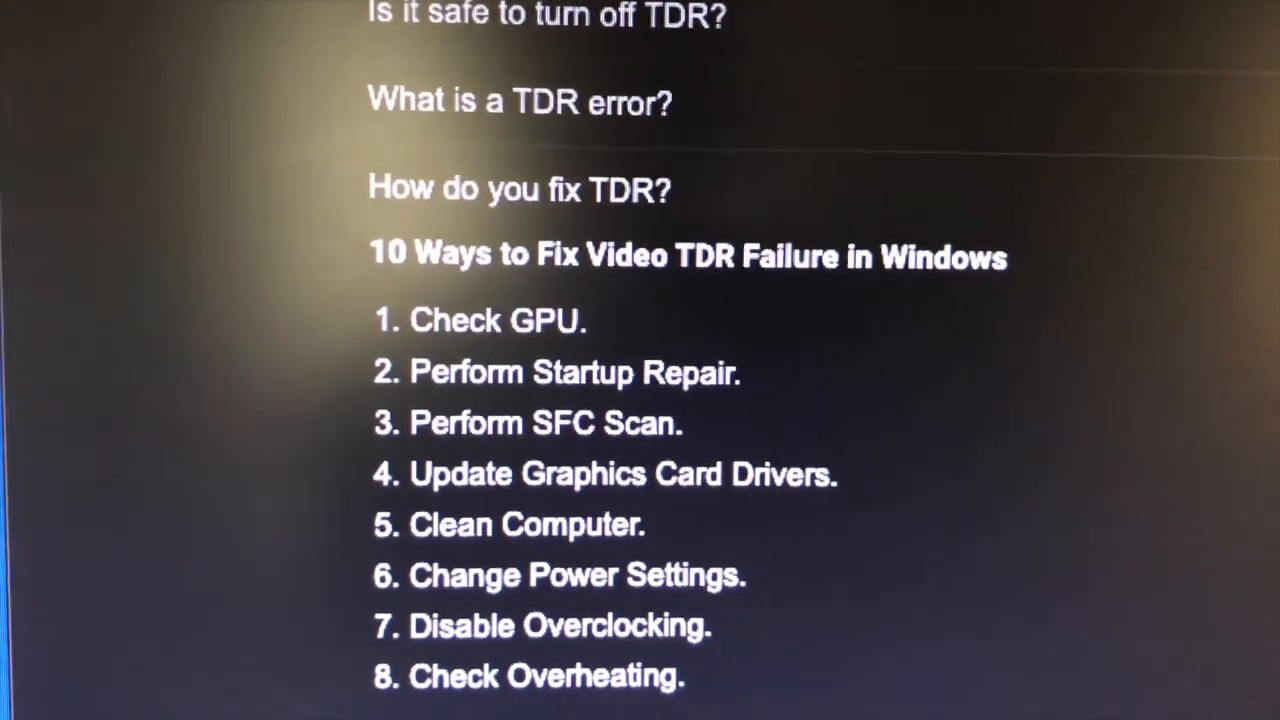
{"action": "scroll", "scroll_direction": "down", "scroll_amount": 3}
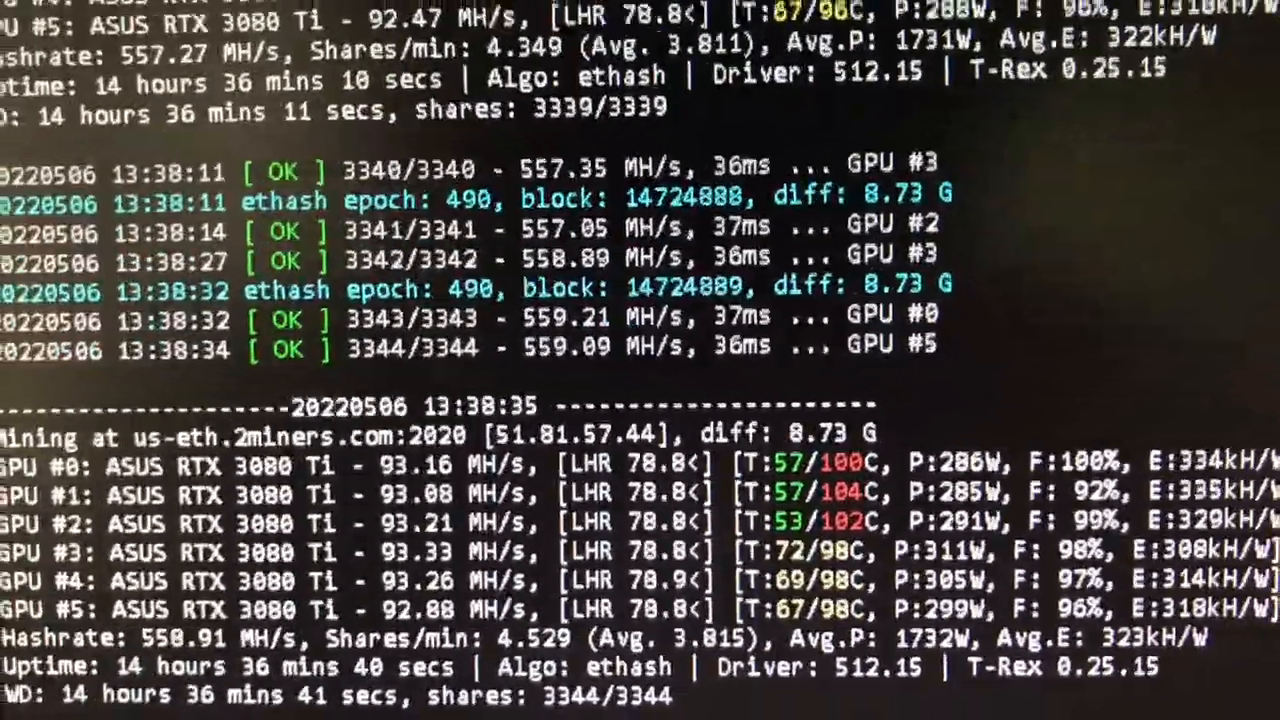
{"action": "scroll", "scroll_direction": "down", "scroll_amount": 3}
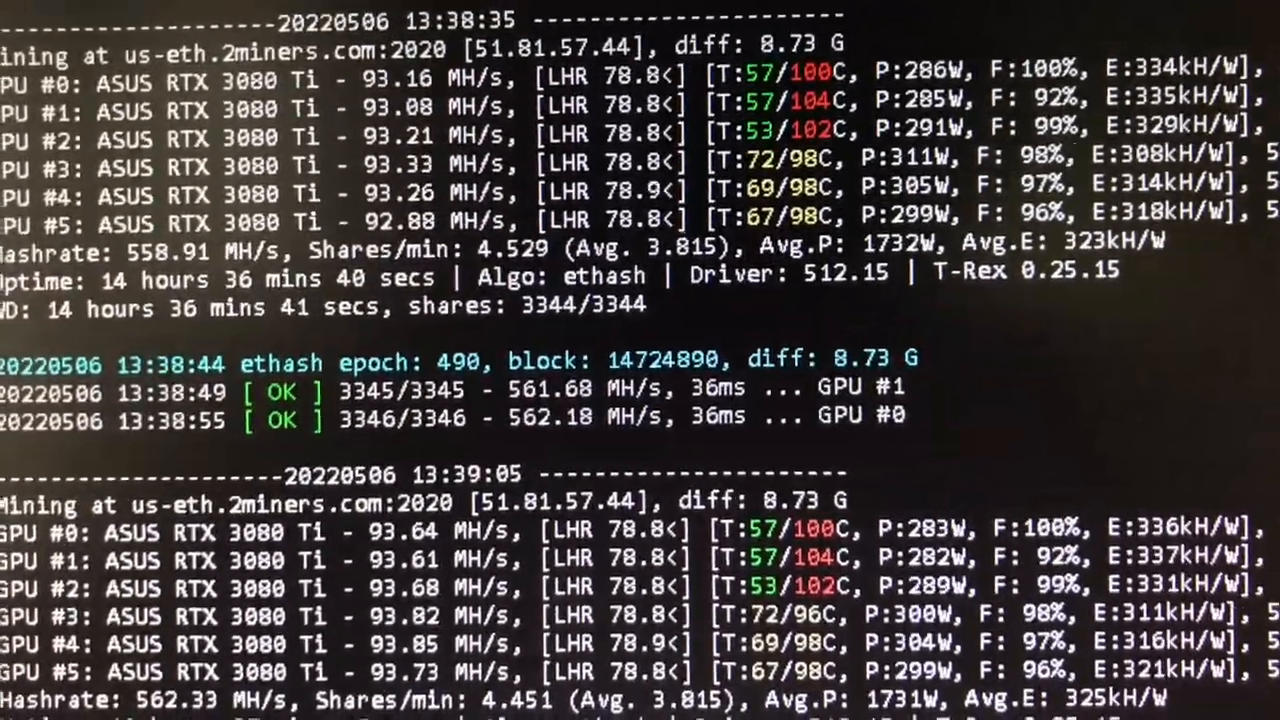
{"action": "scroll", "scroll_direction": "down", "scroll_amount": 3}
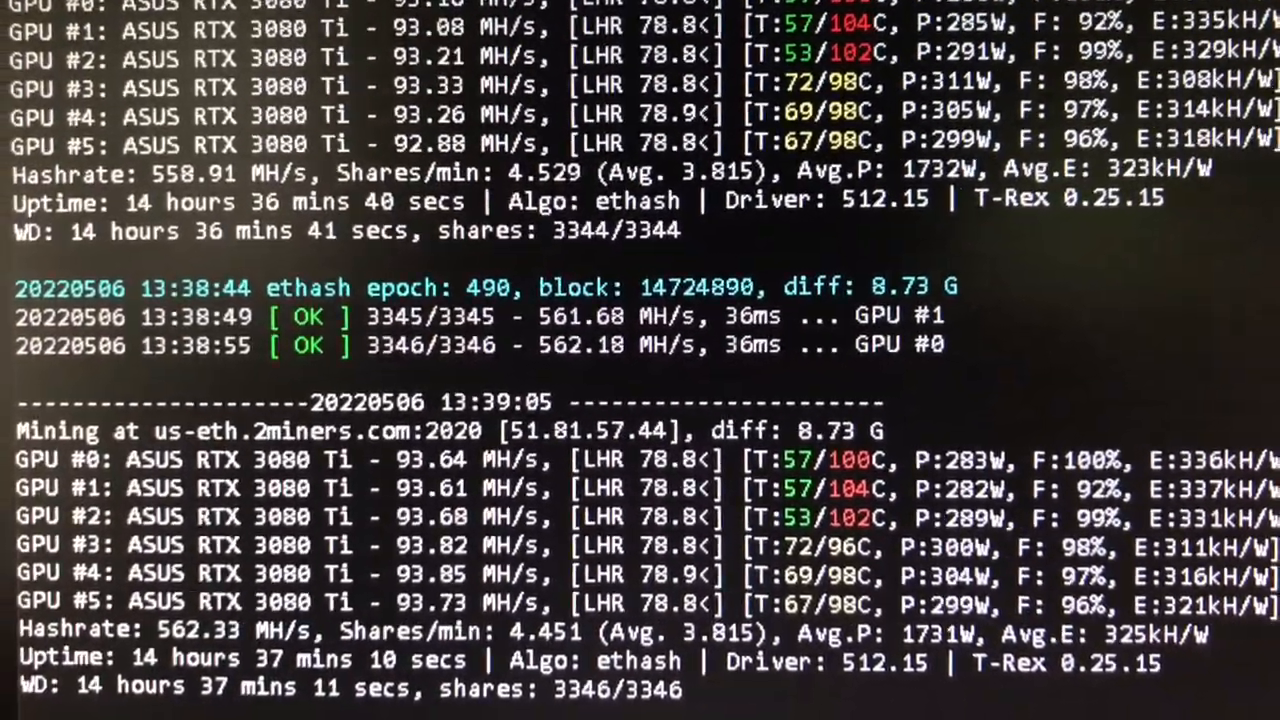
{"action": "scroll", "scroll_direction": "down", "scroll_amount": 3}
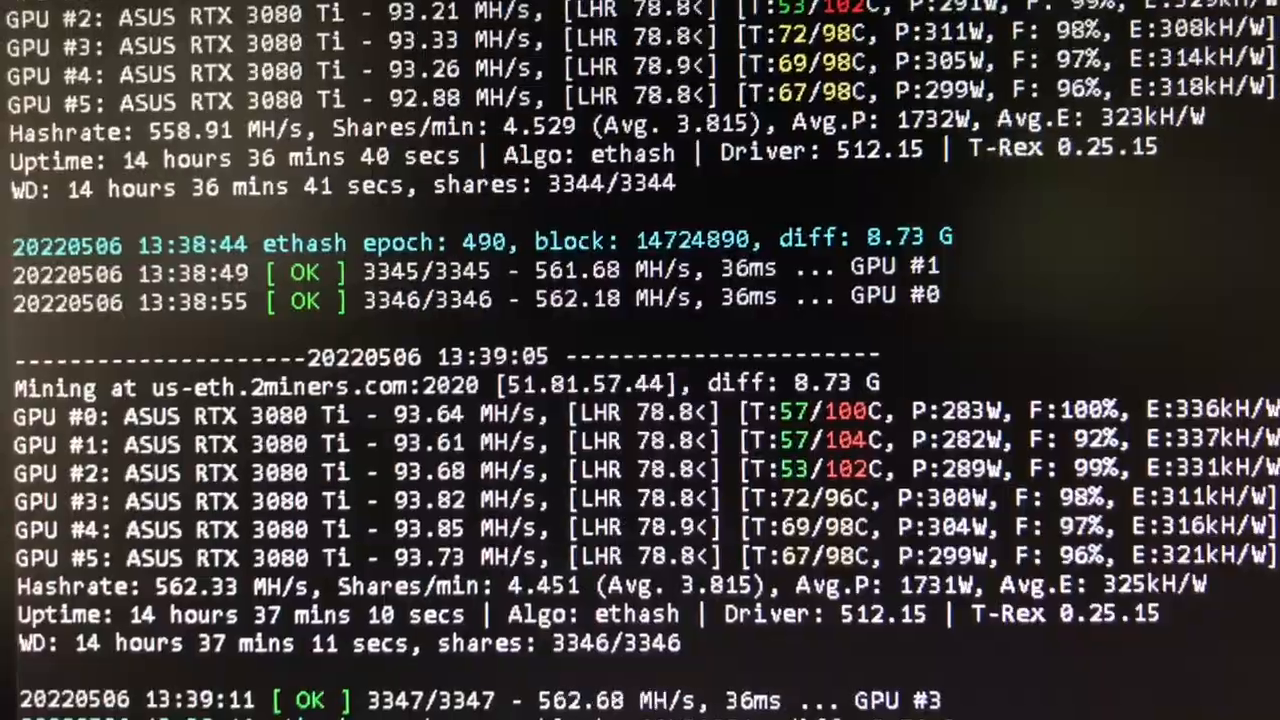
{"action": "scroll", "scroll_direction": "down", "scroll_amount": 3}
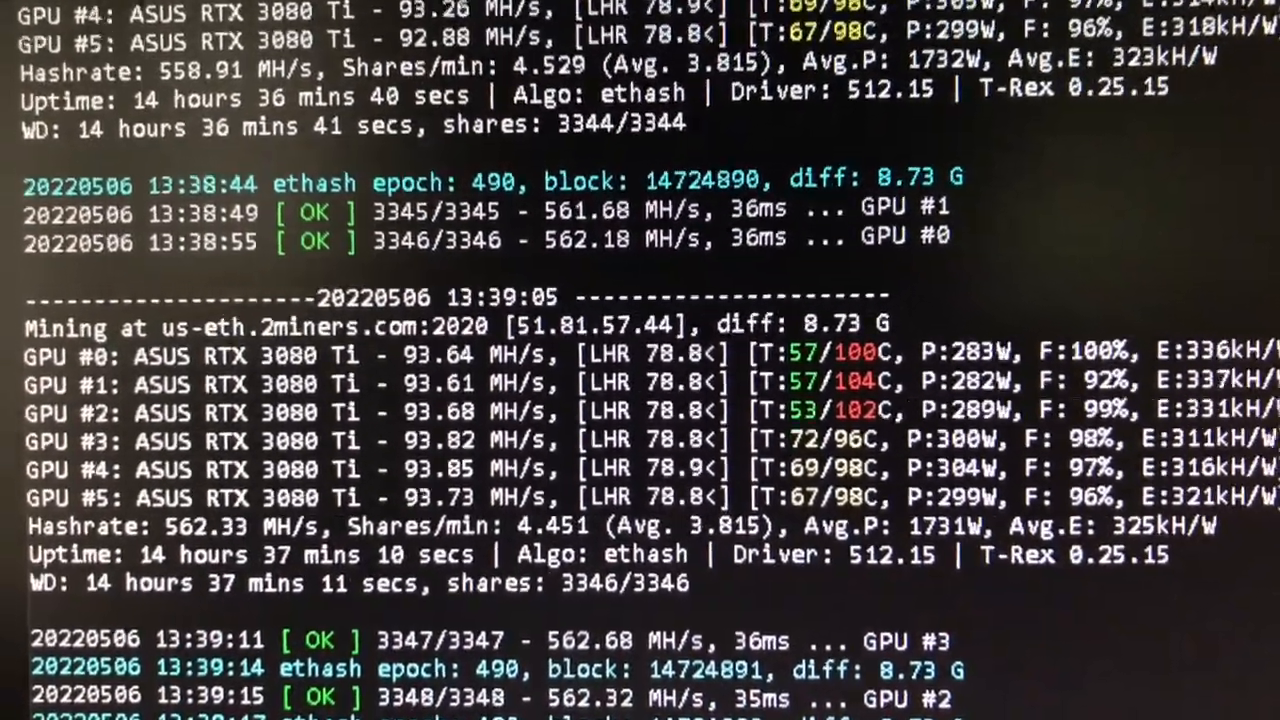
{"action": "scroll", "scroll_direction": "down", "scroll_amount": 3}
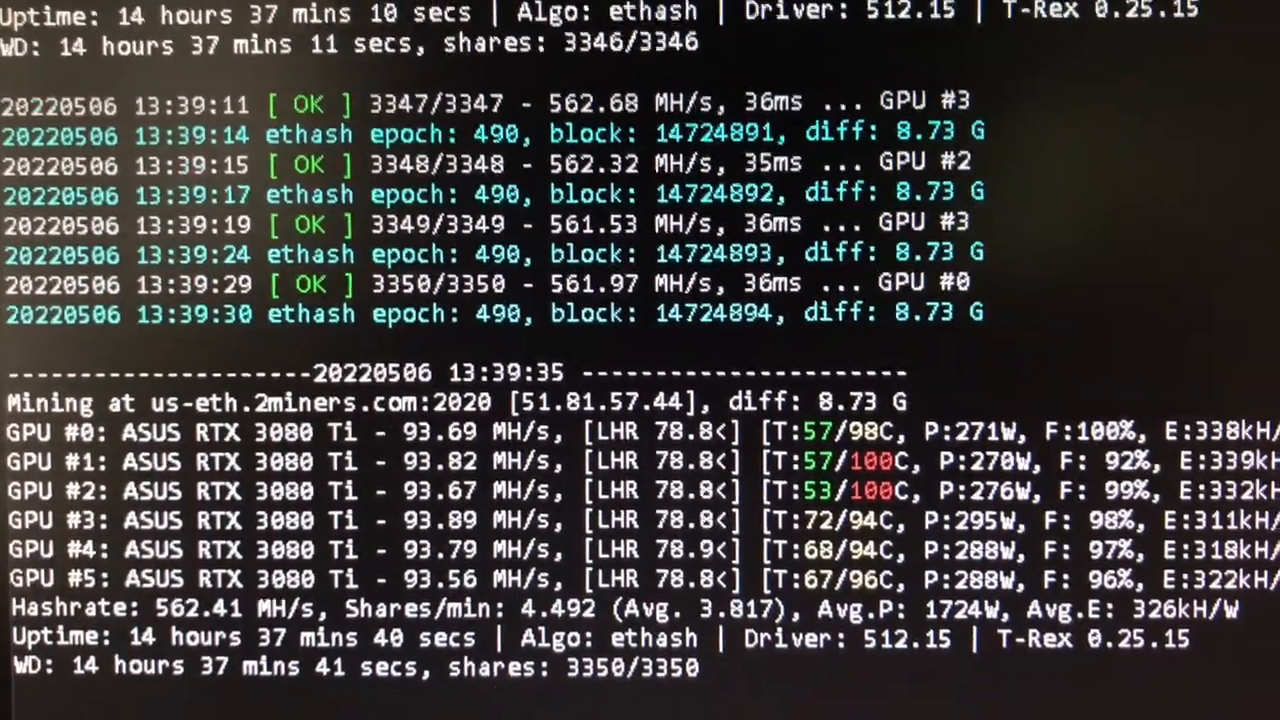
{"action": "scroll", "scroll_direction": "down", "scroll_amount": 3}
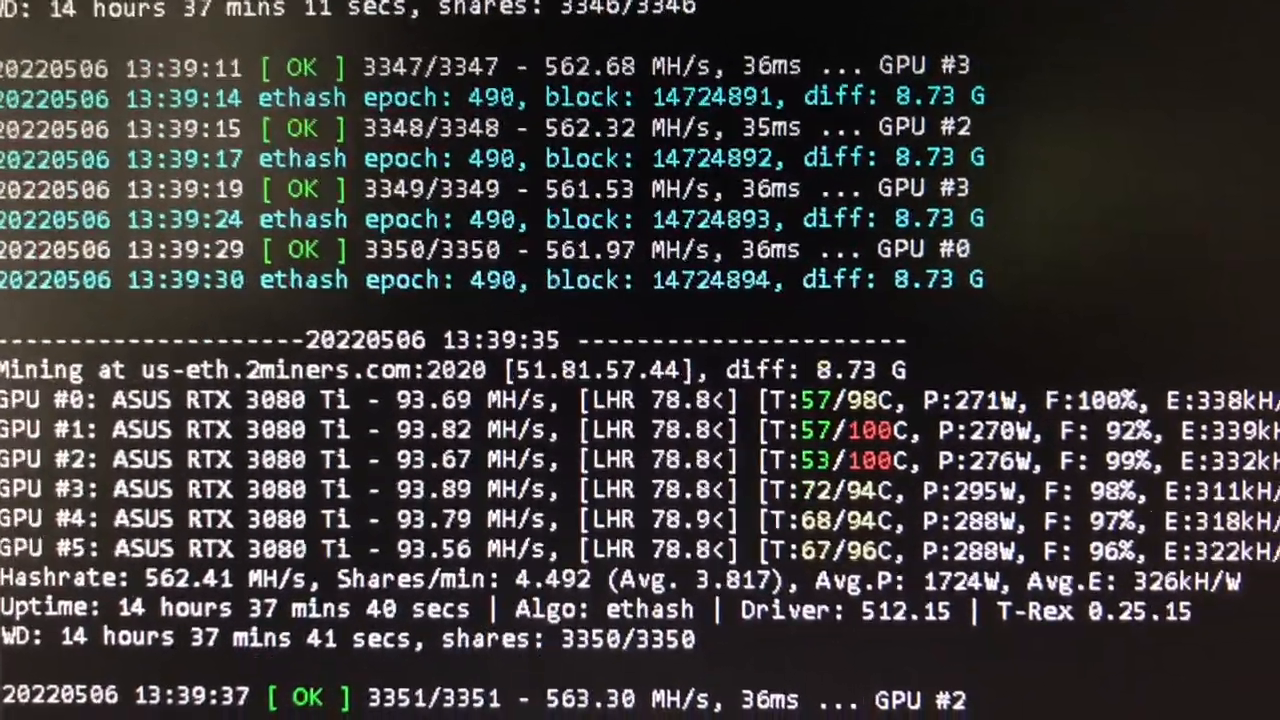
{"action": "scroll", "scroll_direction": "down", "scroll_amount": 3}
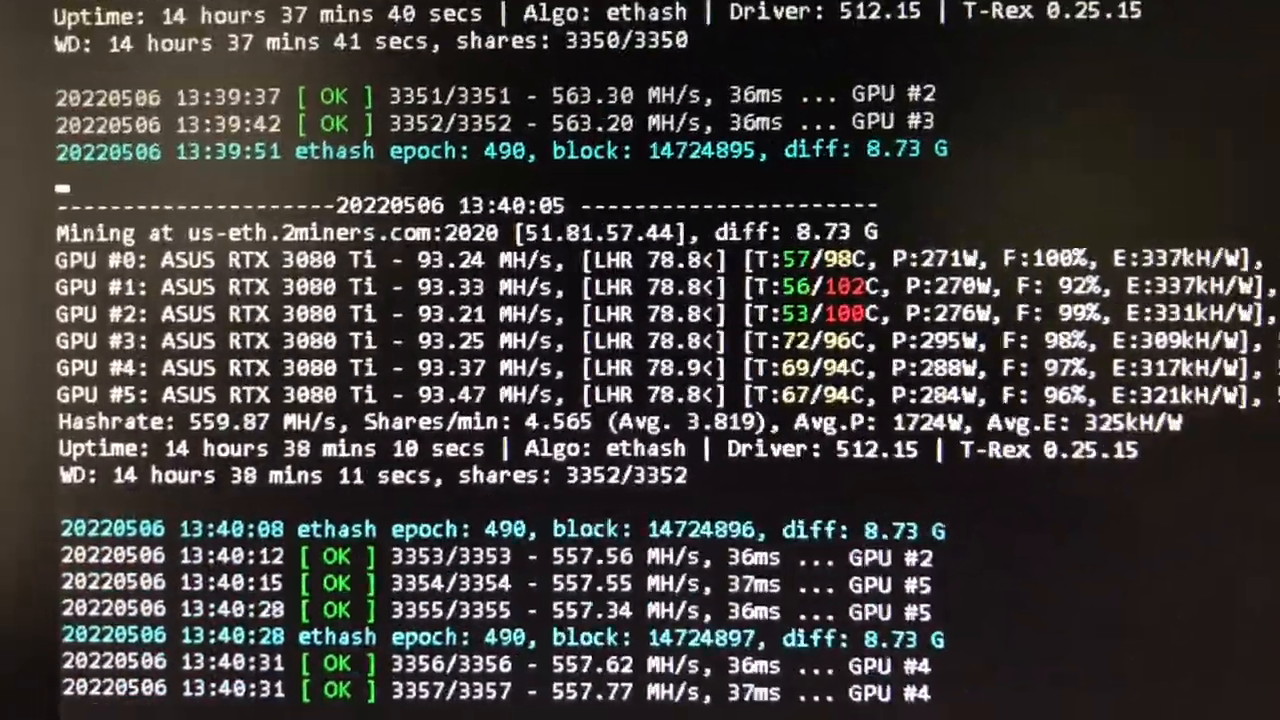
{"action": "scroll", "scroll_direction": "down", "scroll_amount": 3}
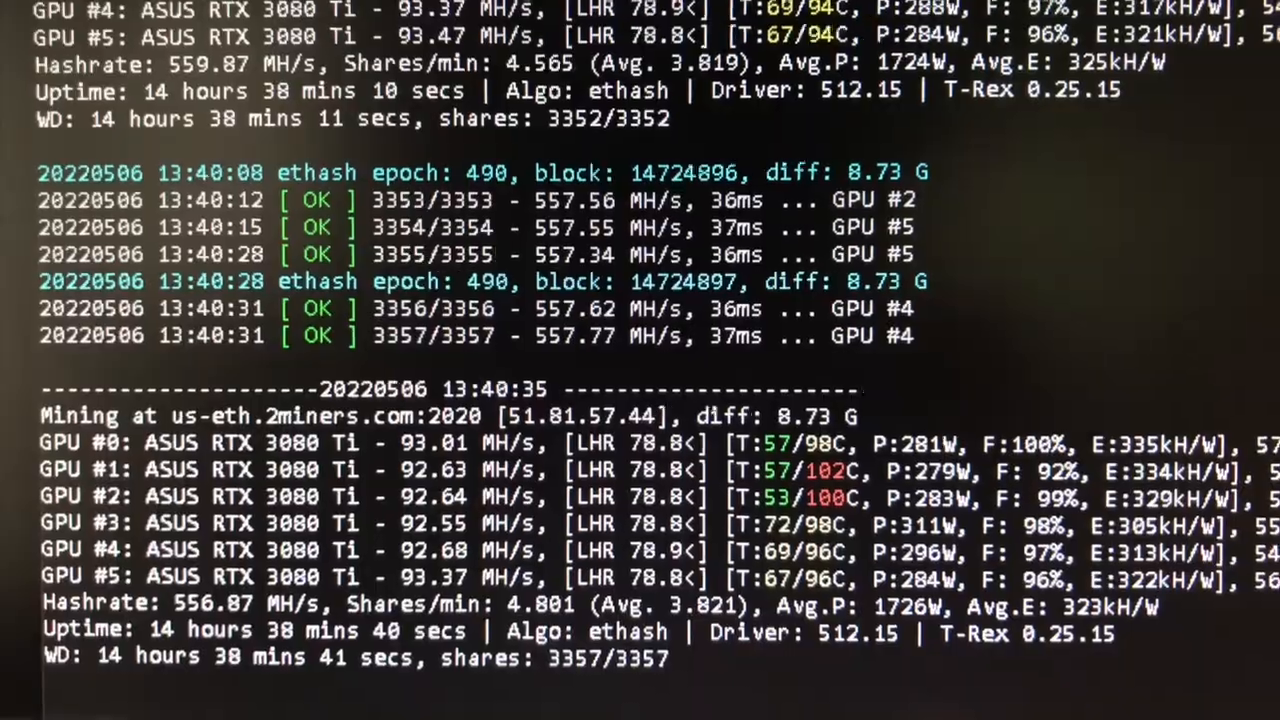
{"action": "scroll", "scroll_direction": "down", "scroll_amount": 3}
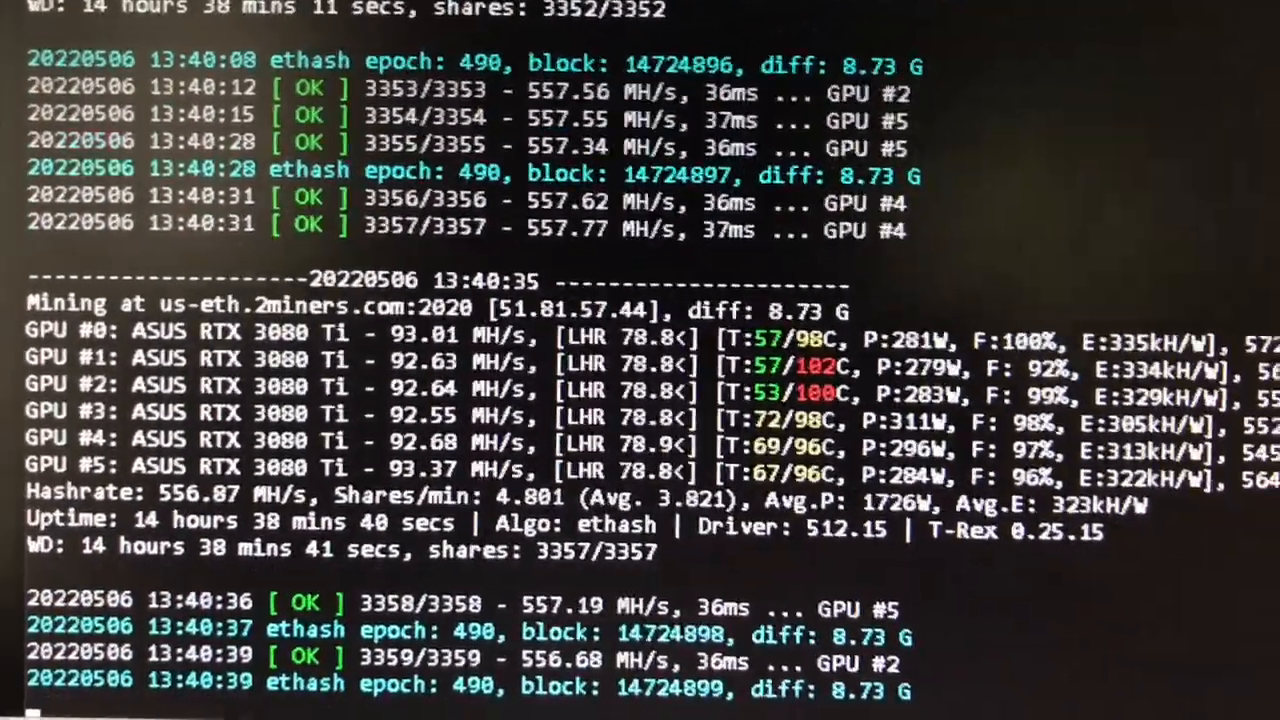
{"action": "scroll", "scroll_direction": "down", "scroll_amount": 3}
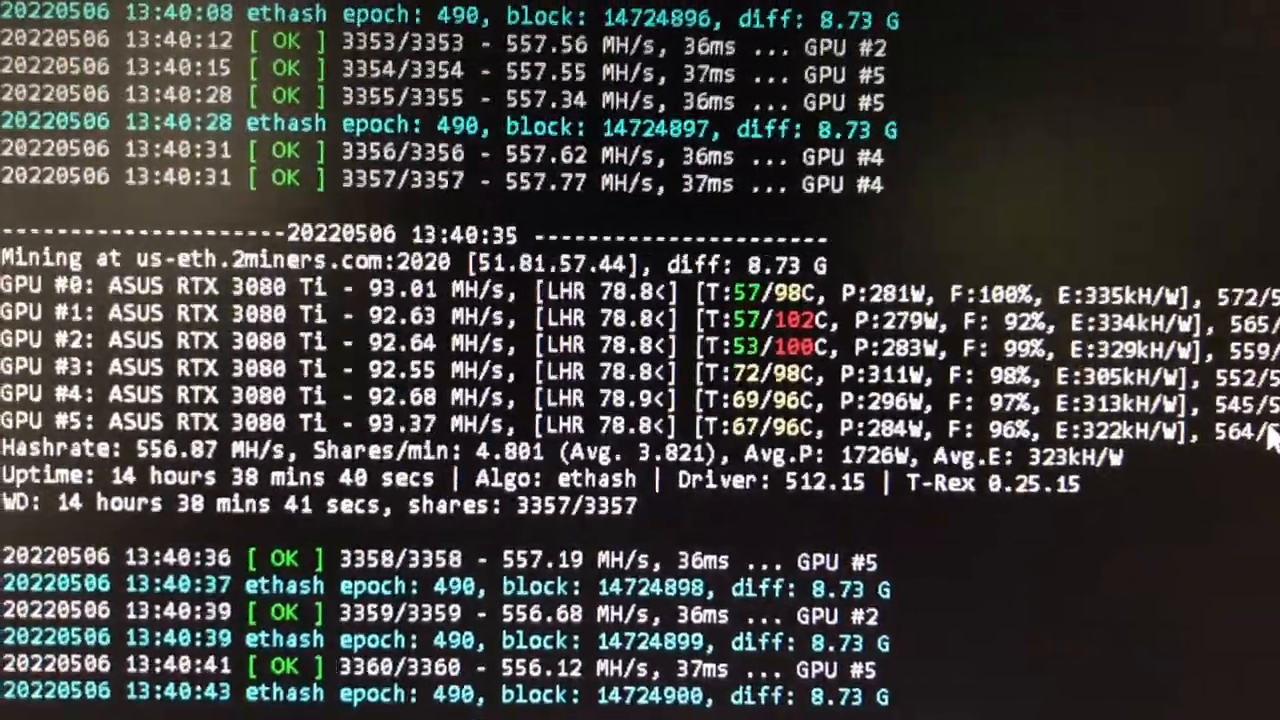
{"action": "scroll", "scroll_direction": "down", "scroll_amount": 3}
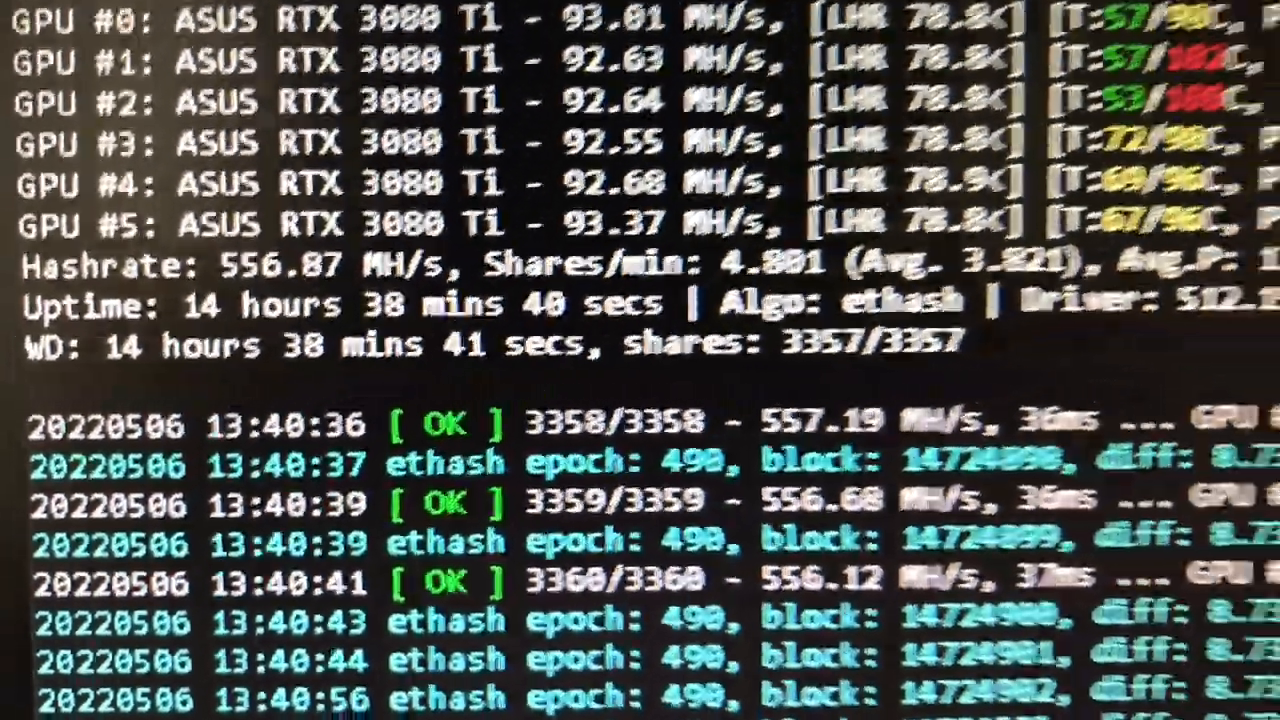
{"action": "scroll", "scroll_direction": "down", "scroll_amount": 3}
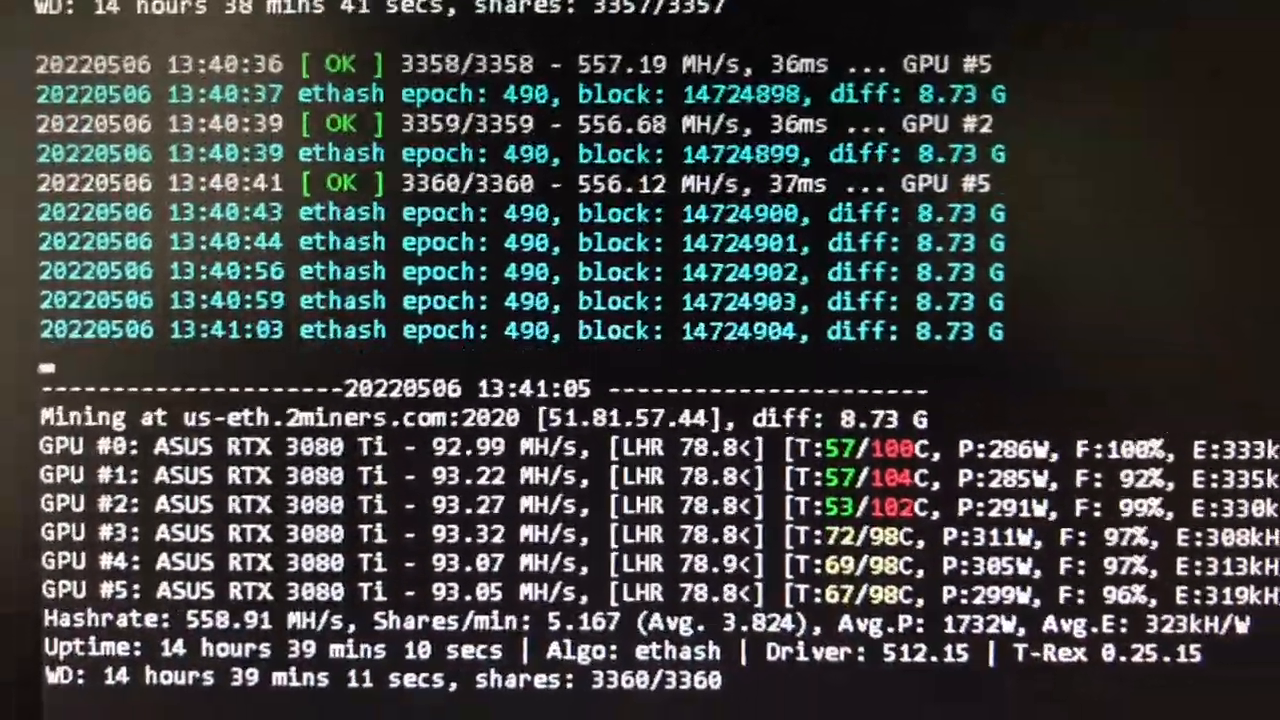